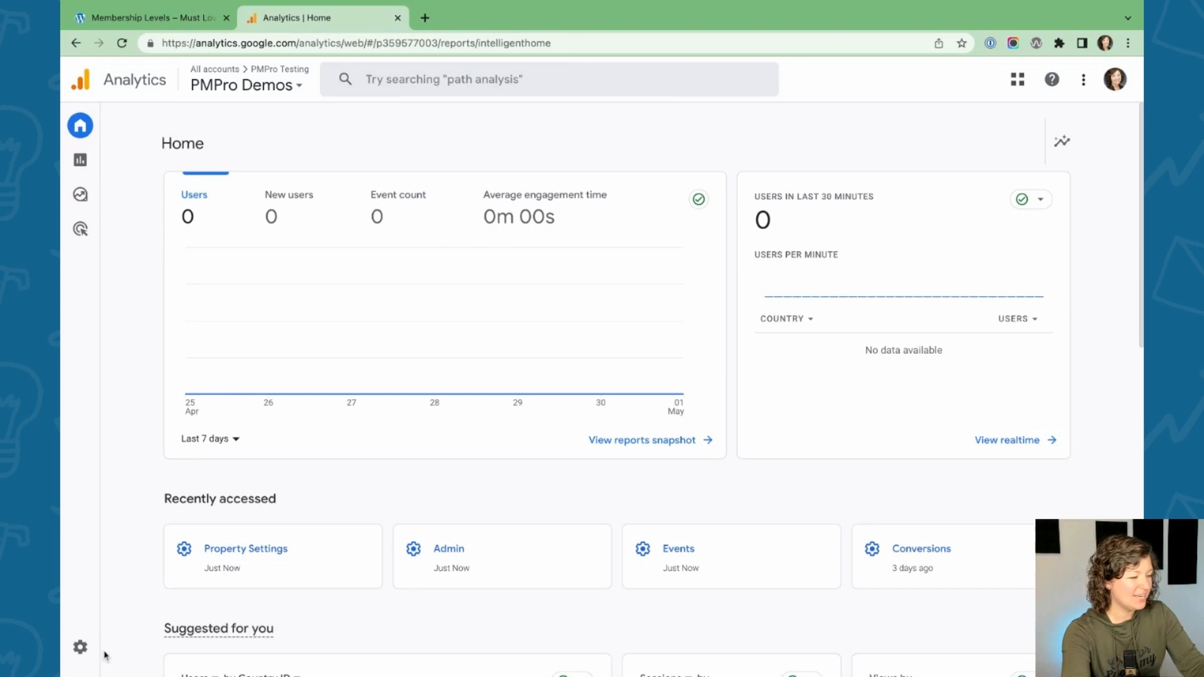
Turn off Mark as conversion for monthly_membership_checkout and annual_membership_checkout in PMPro Demos
click(82, 647)
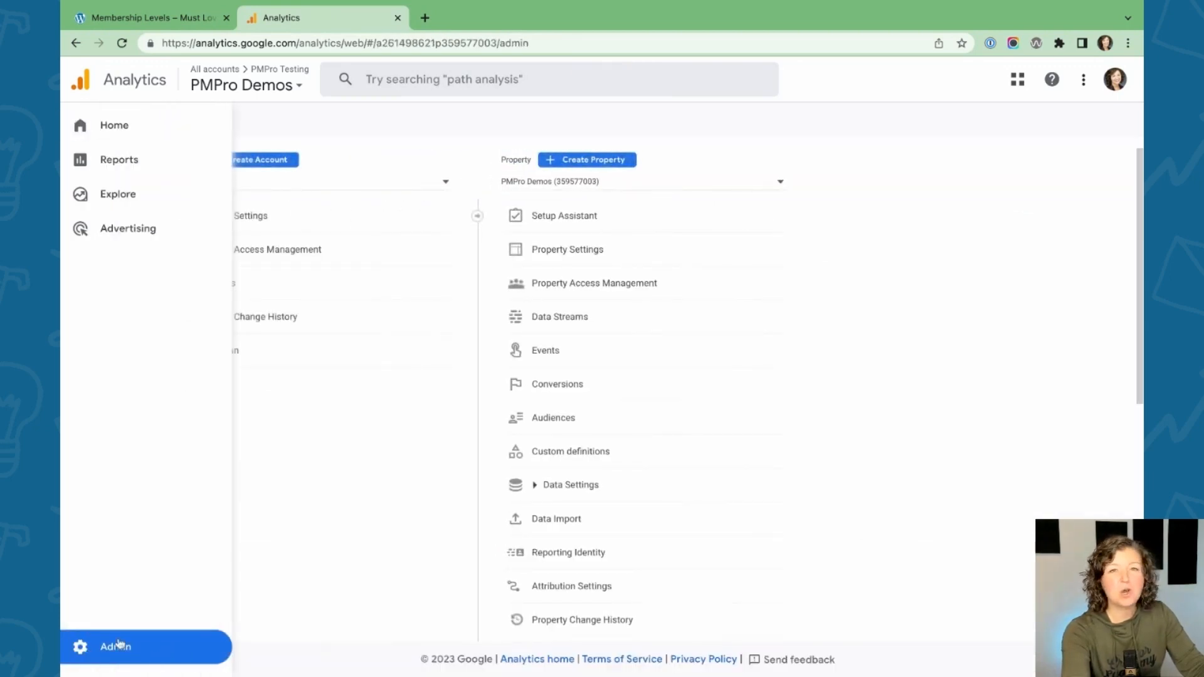
click(546, 351)
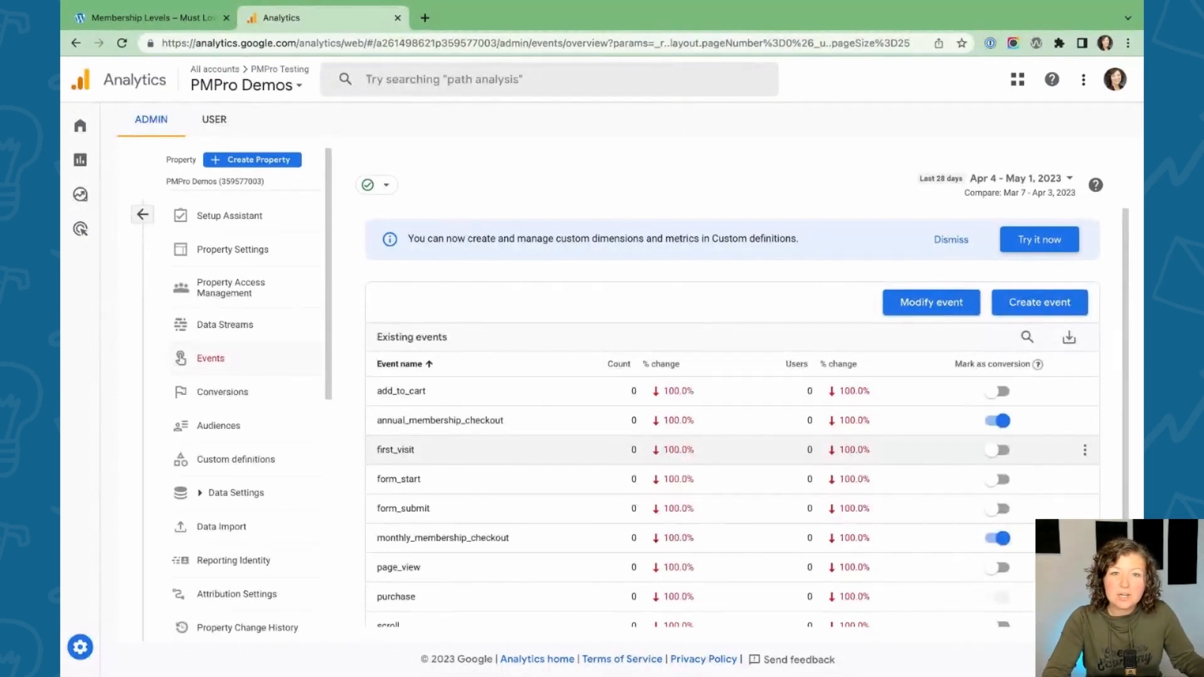
mouse_move(523, 520)
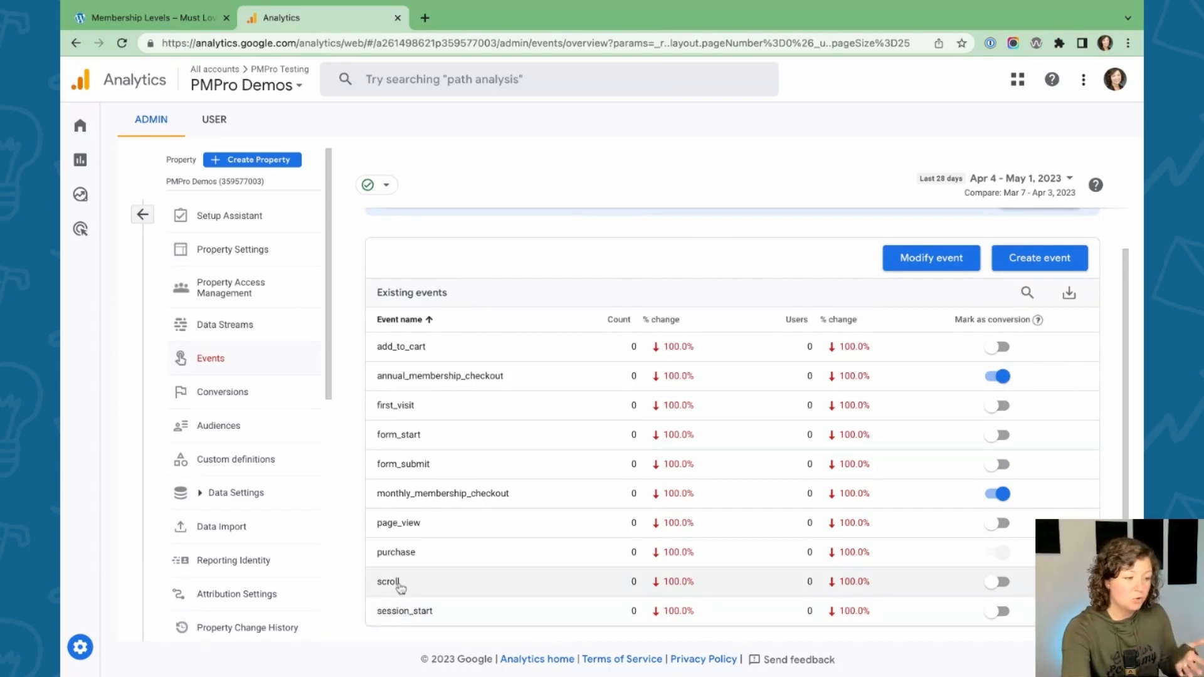
mouse_move(429, 463)
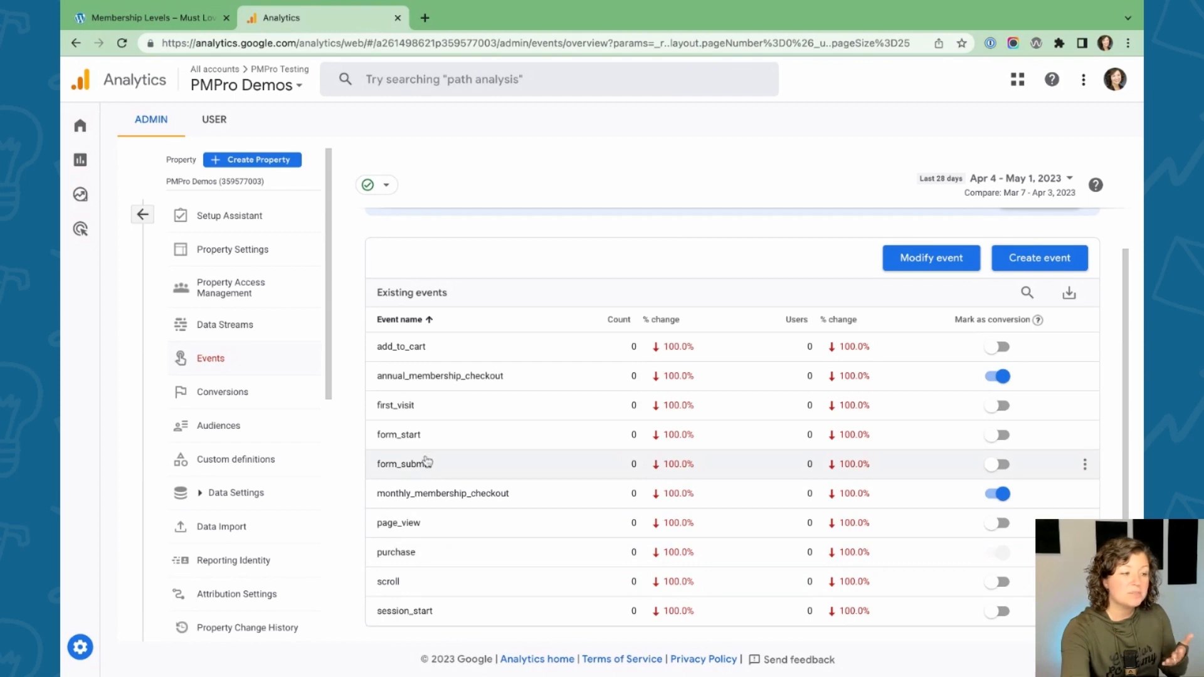
mouse_move(504, 439)
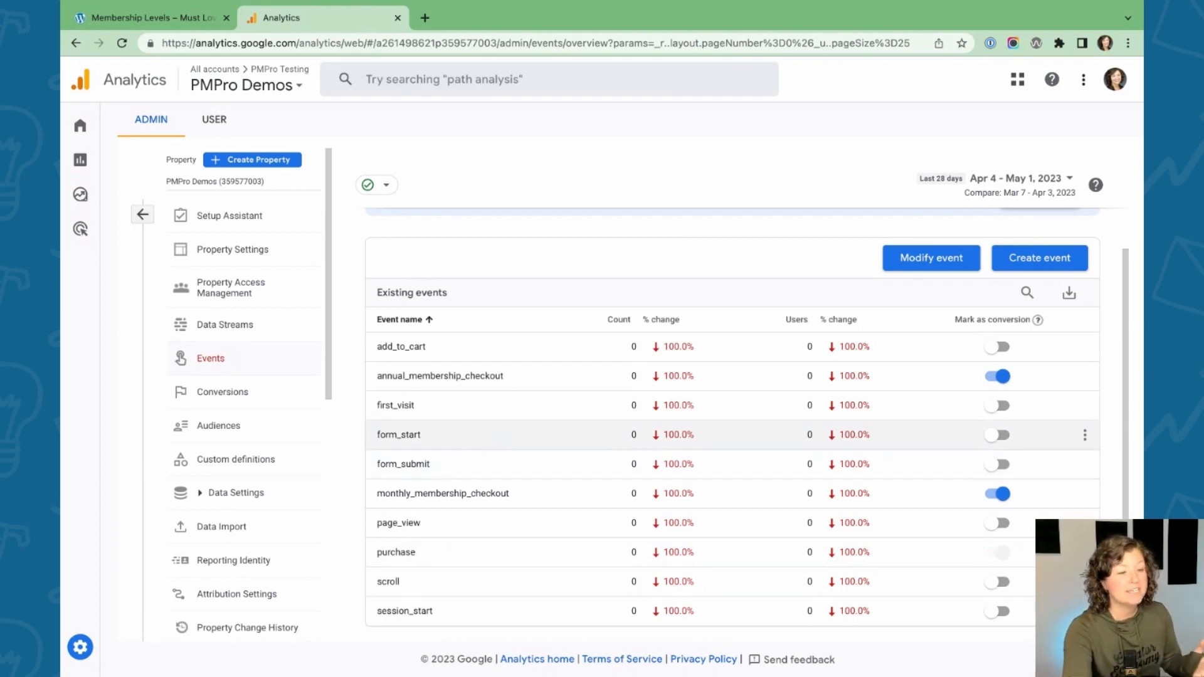
mouse_move(856, 432)
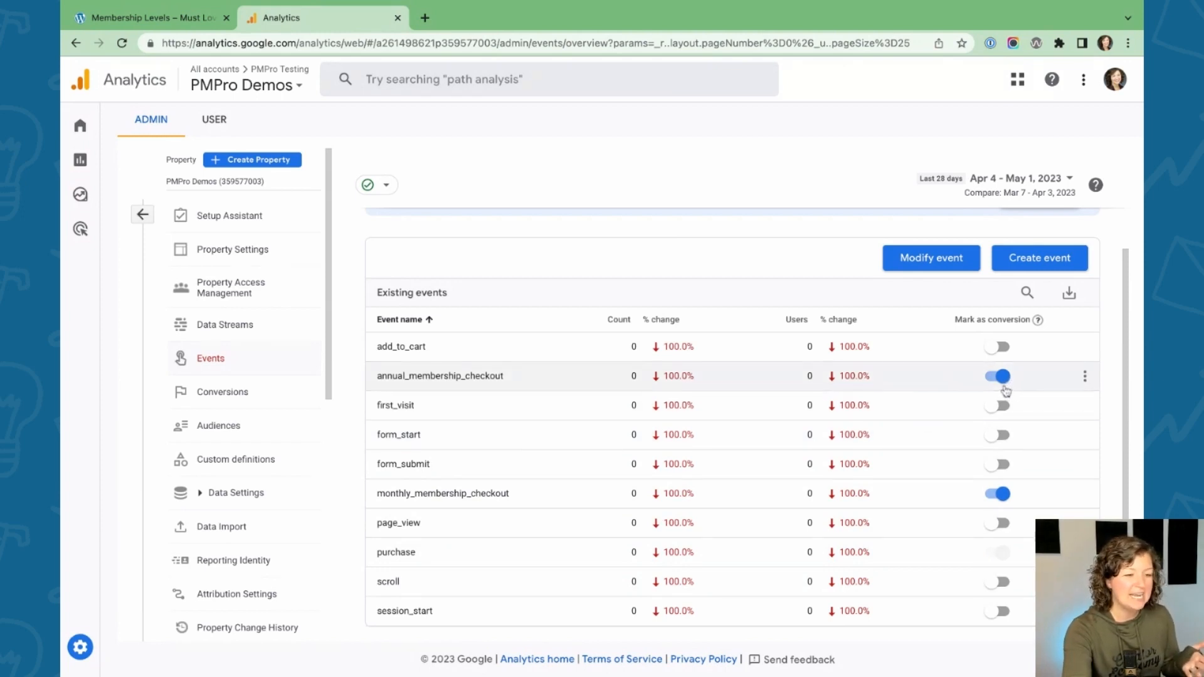
mouse_move(390, 382)
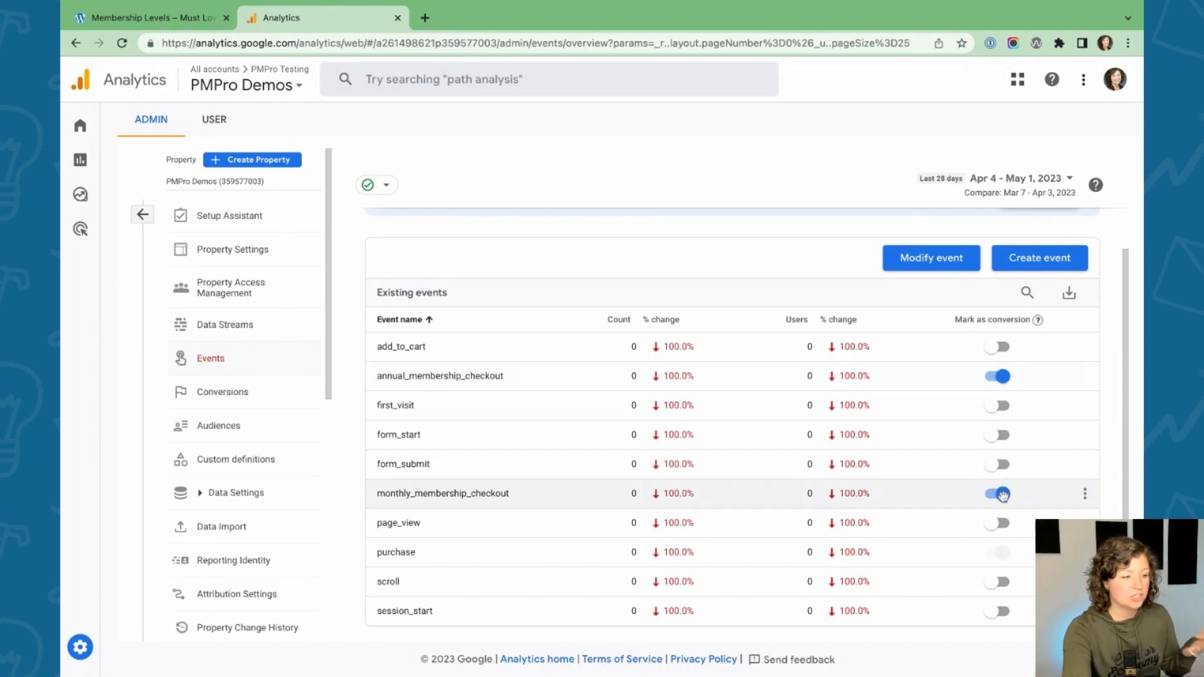
click(996, 494)
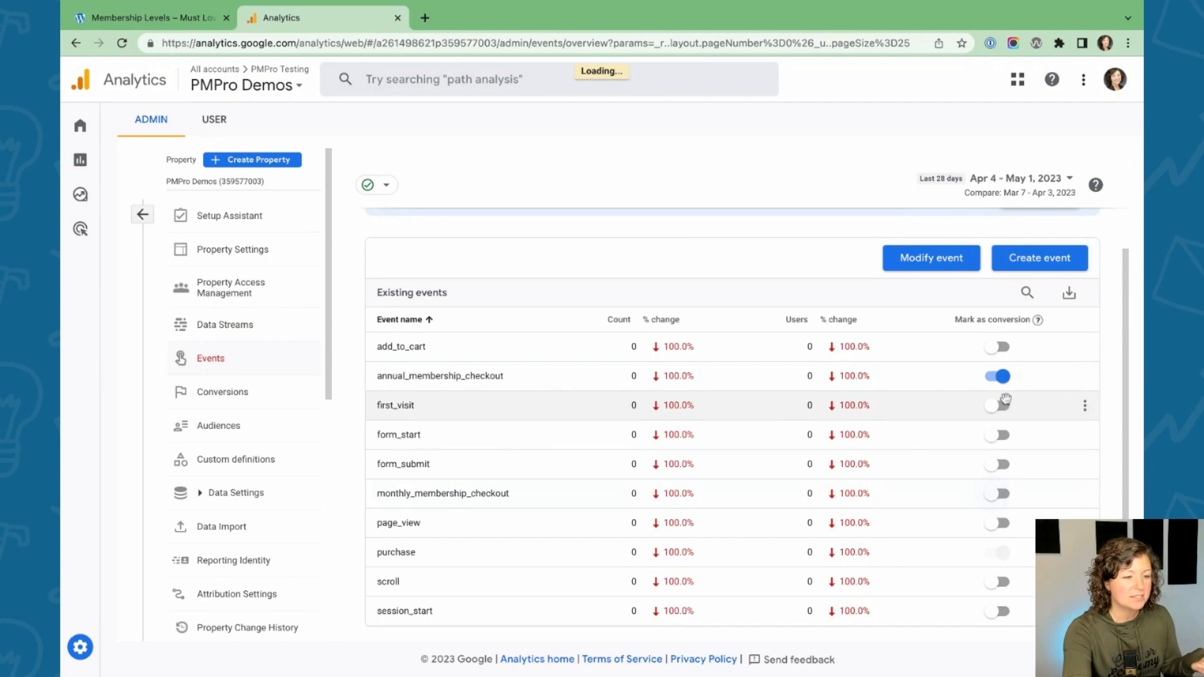
click(996, 376)
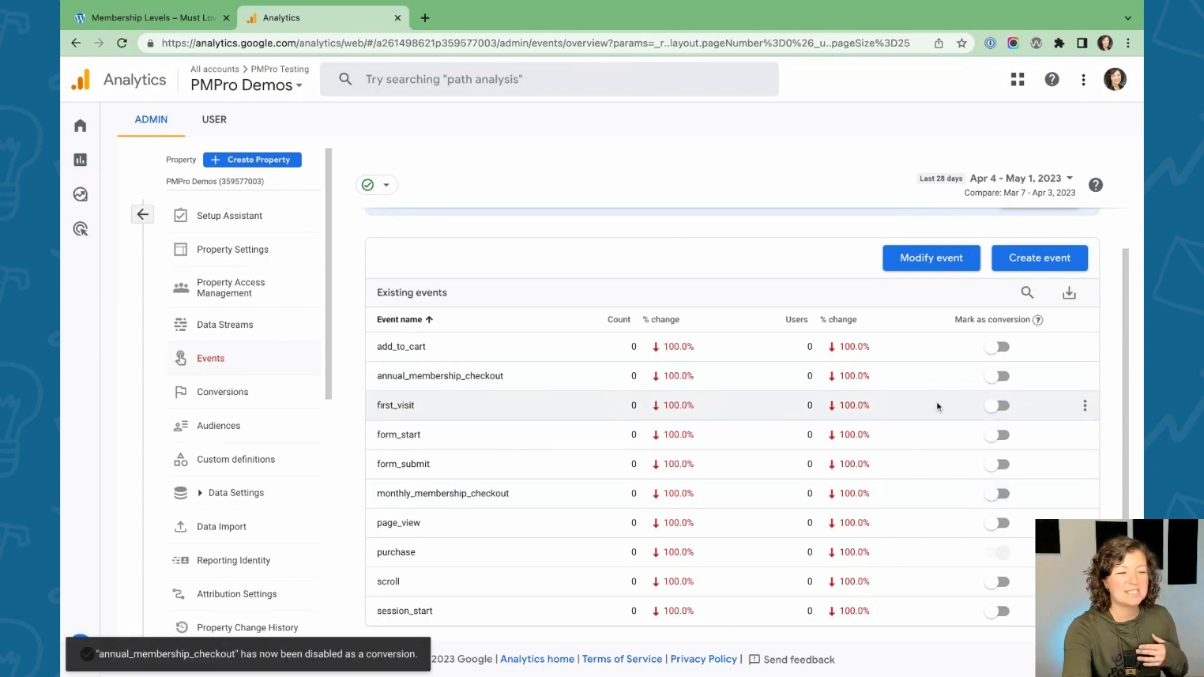
mouse_move(777, 403)
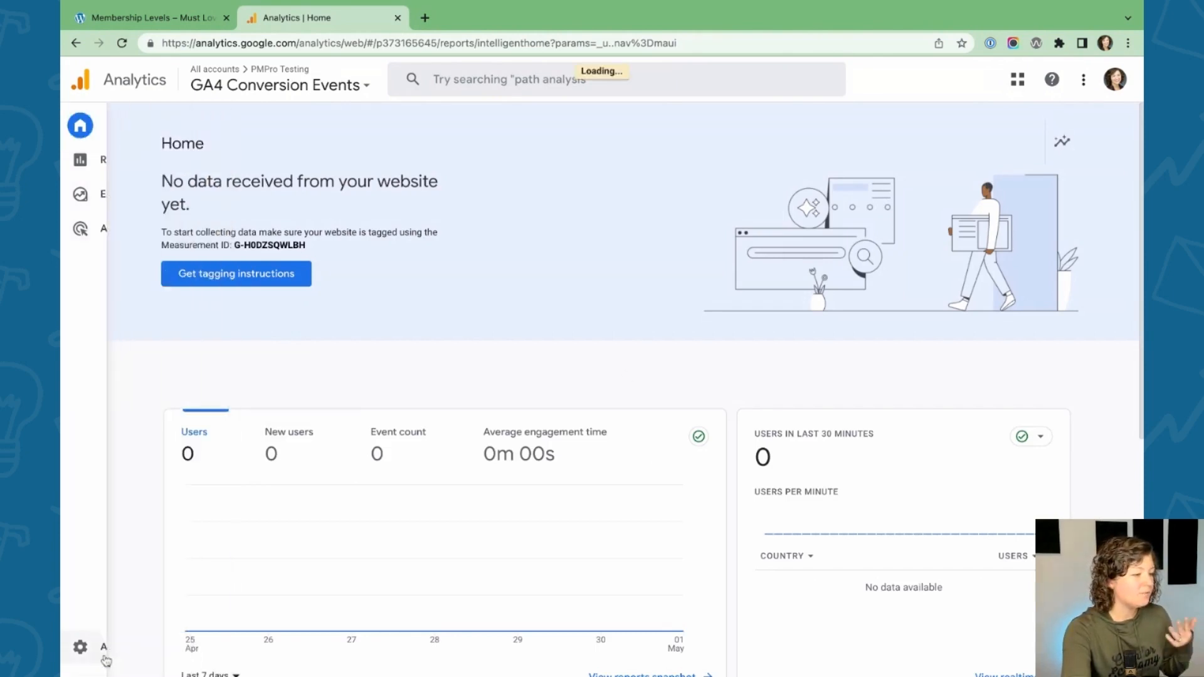
Start a blank custom event in GA4 Conversion Events, then switch to the Must Love Dogs site
click(80, 647)
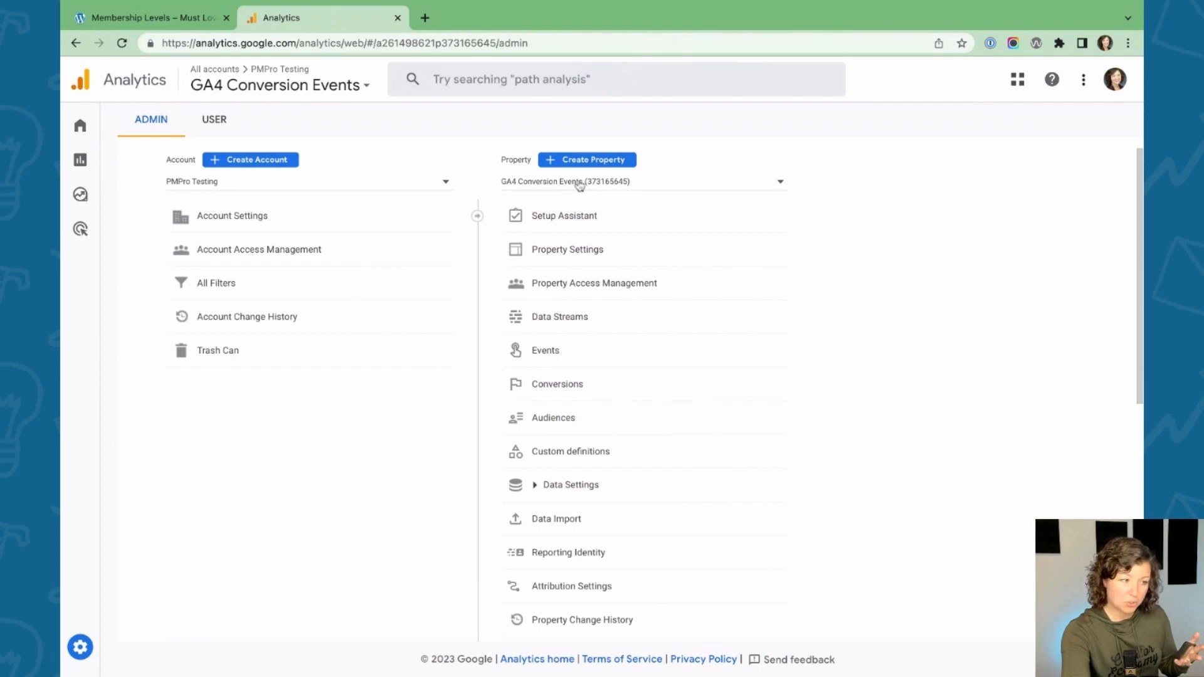
mouse_move(562, 458)
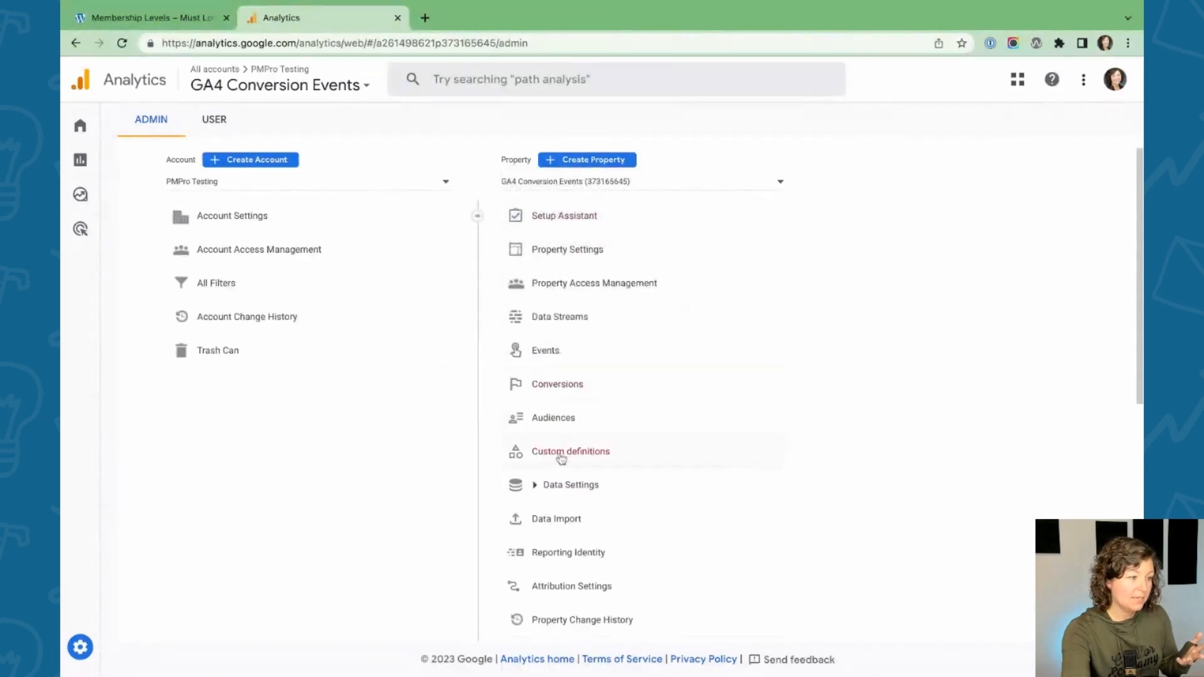
click(546, 351)
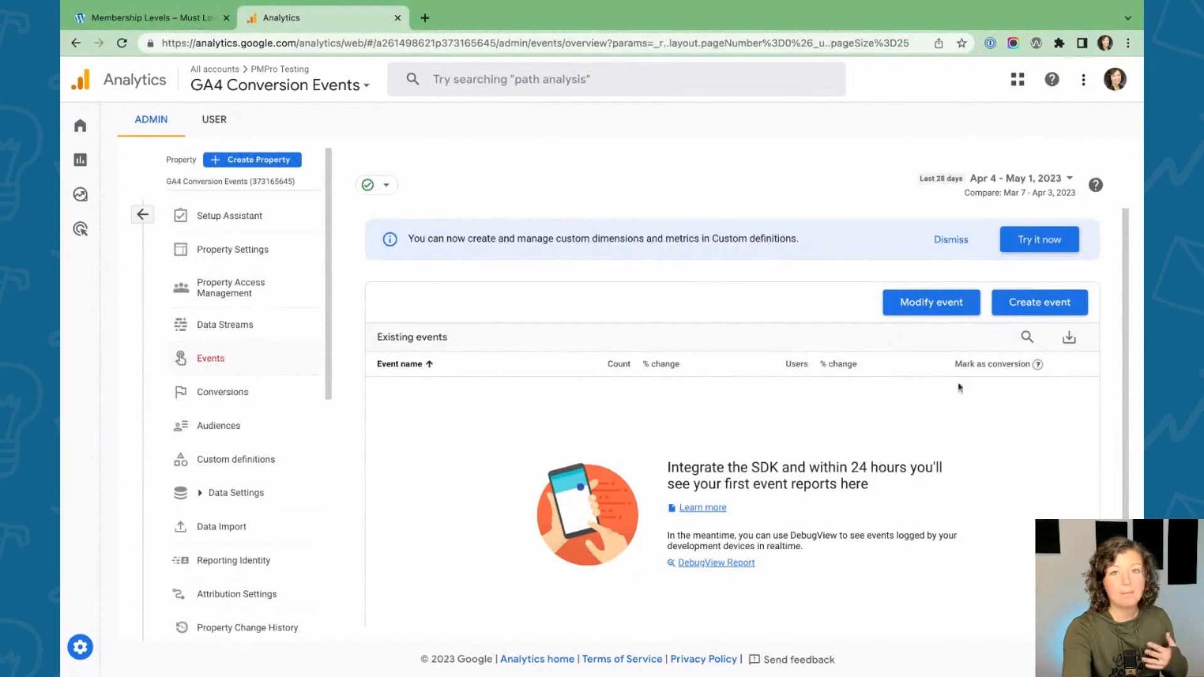
click(1040, 302)
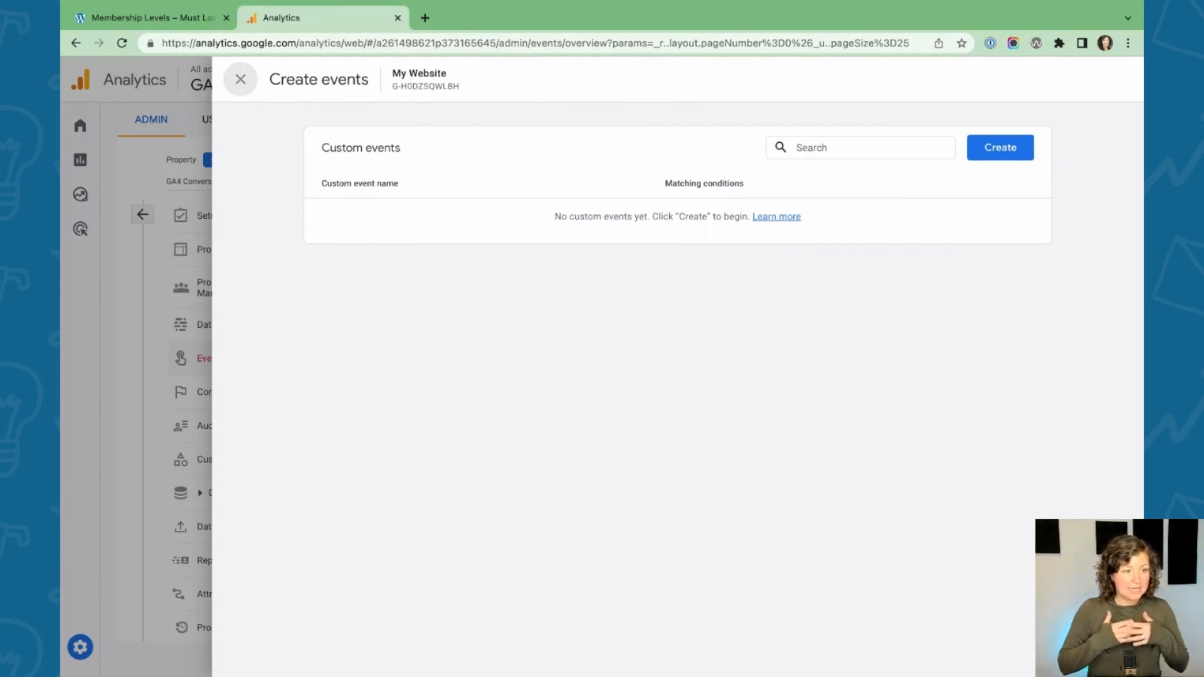
click(1000, 147)
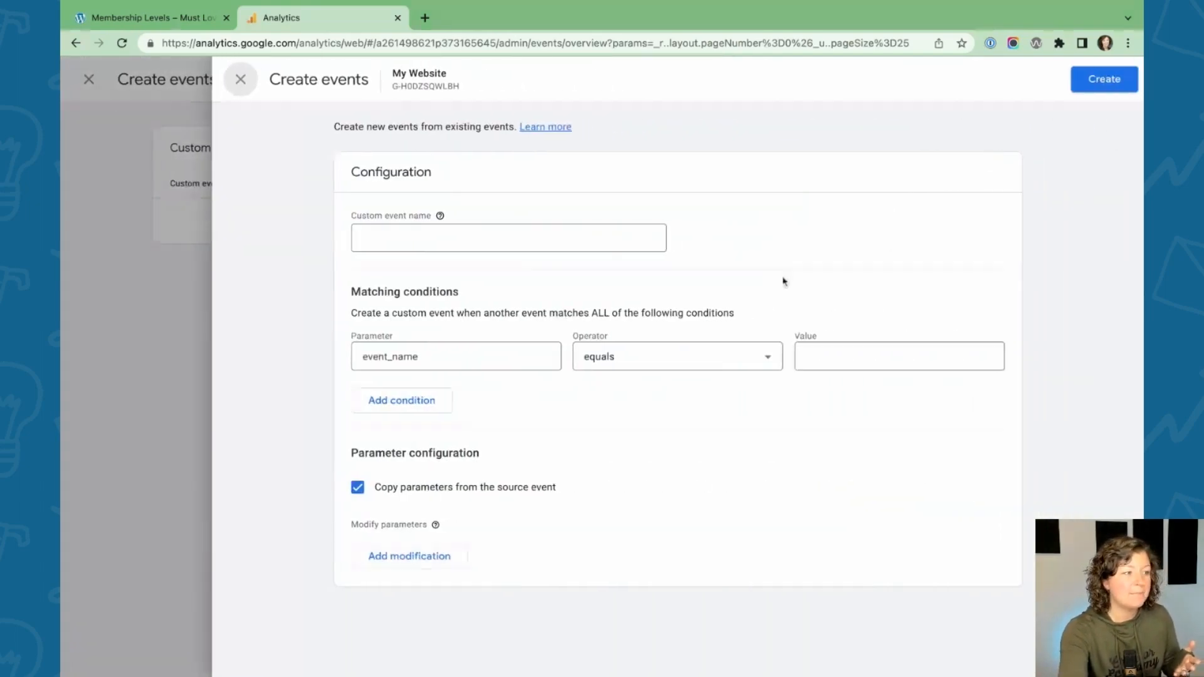
click(156, 17)
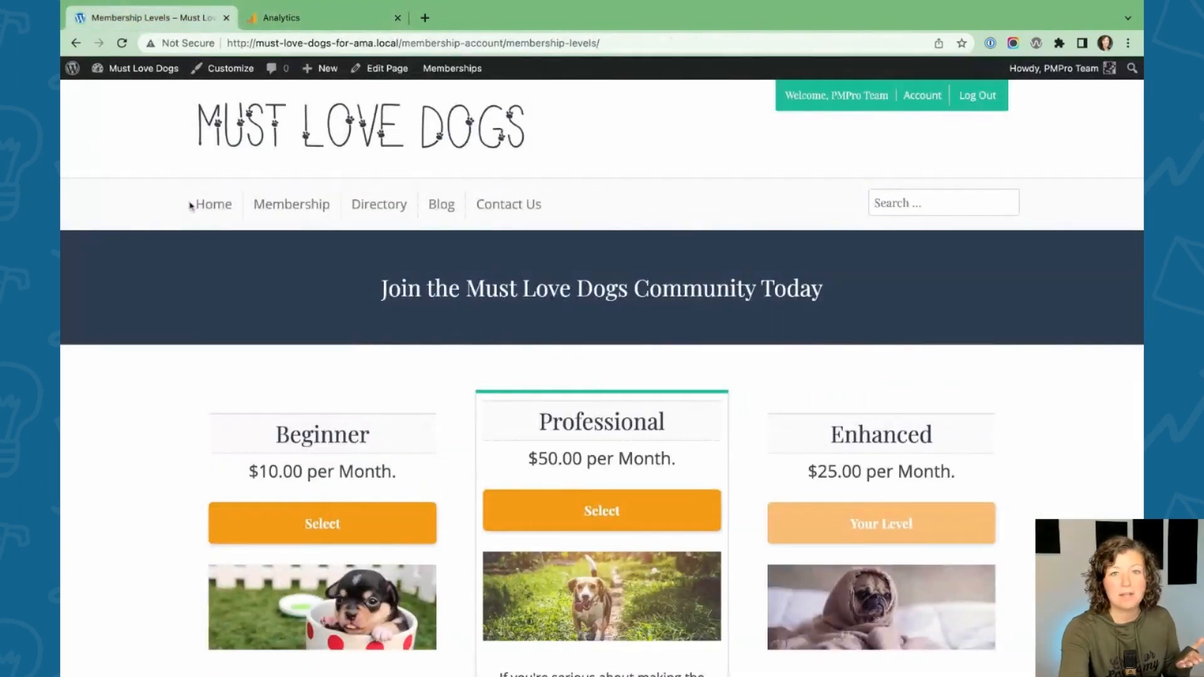
mouse_move(162, 276)
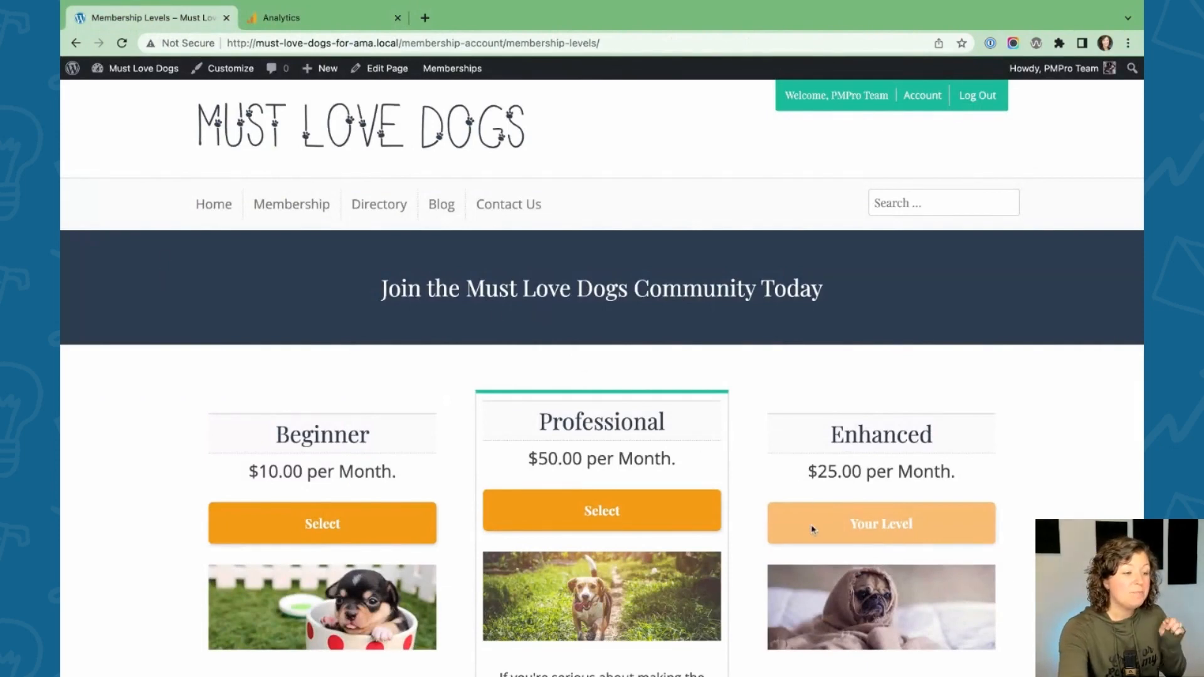
Select a membership level on Must Love Dogs and submit a test checkout
click(322, 523)
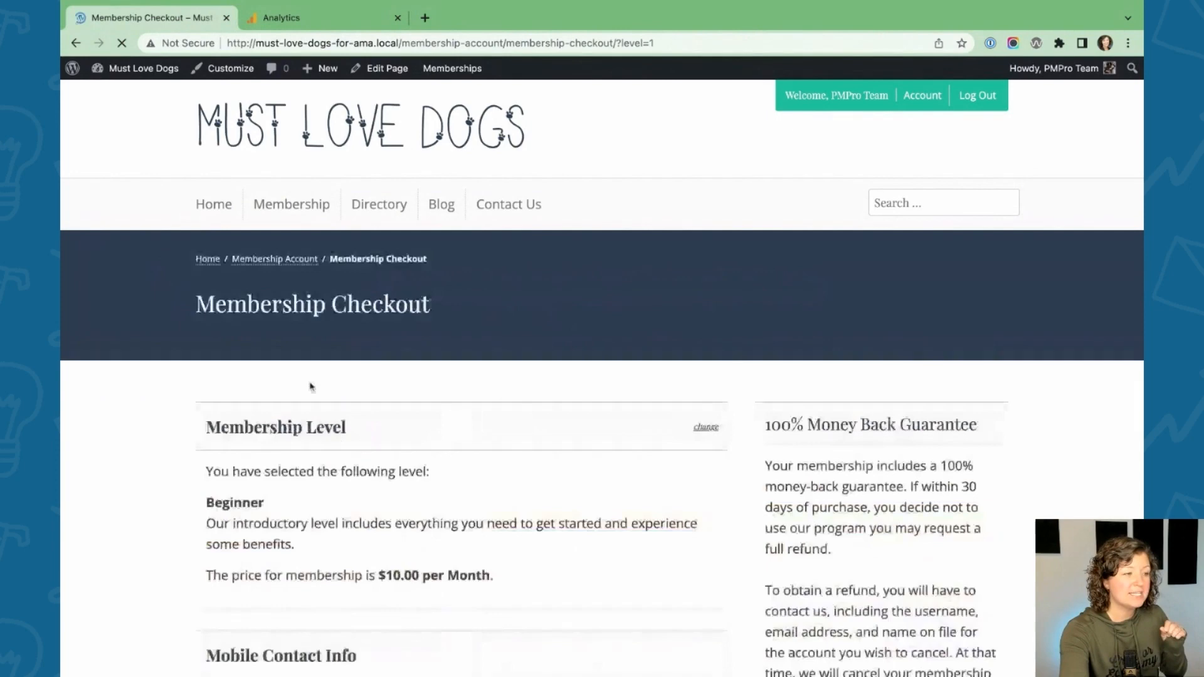
scroll(down, 3)
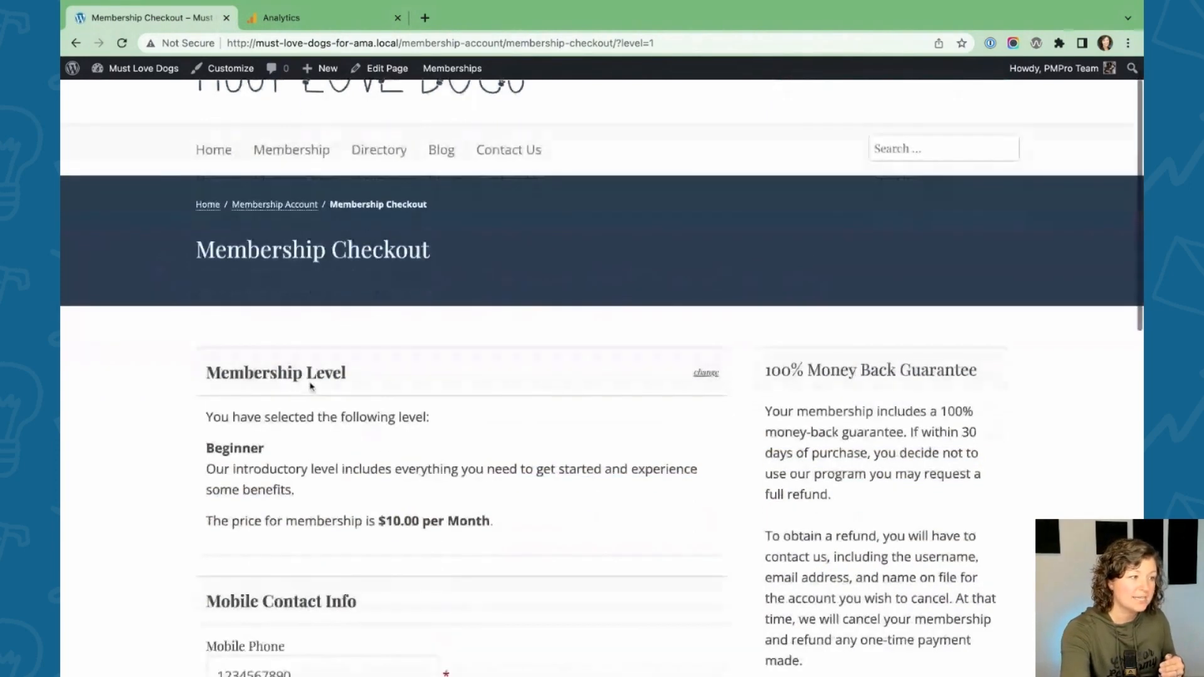
scroll(down, 3)
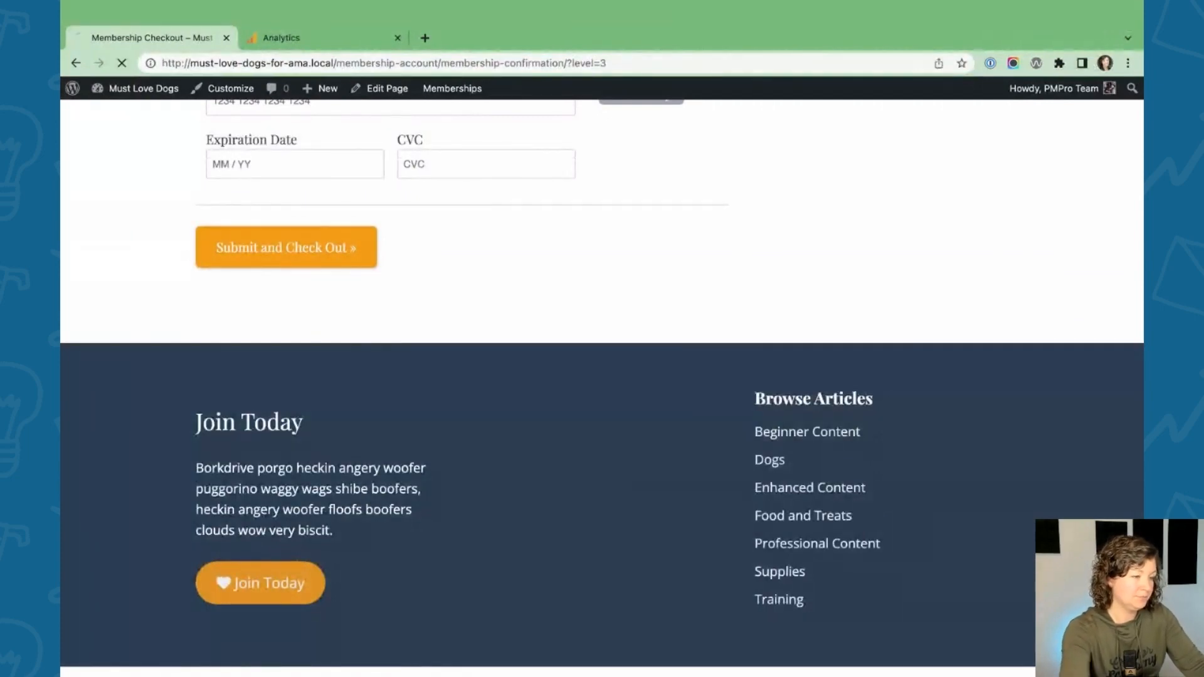
click(286, 246)
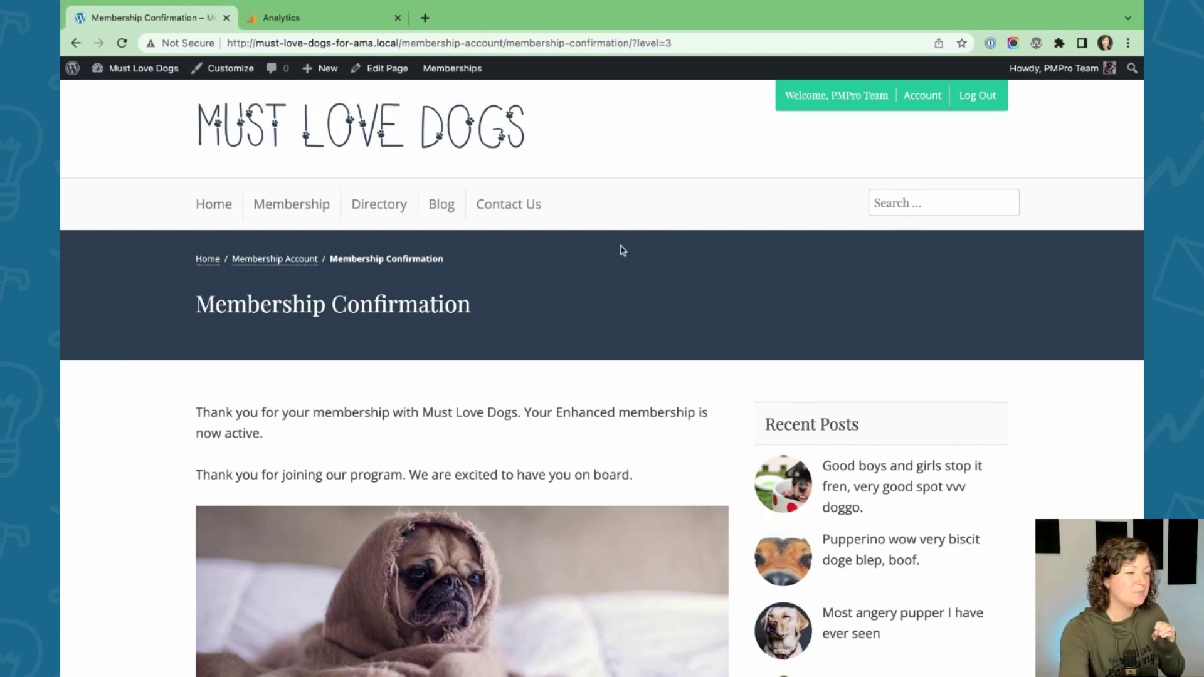
Scroll down the membership confirmation page
scroll(down, 3)
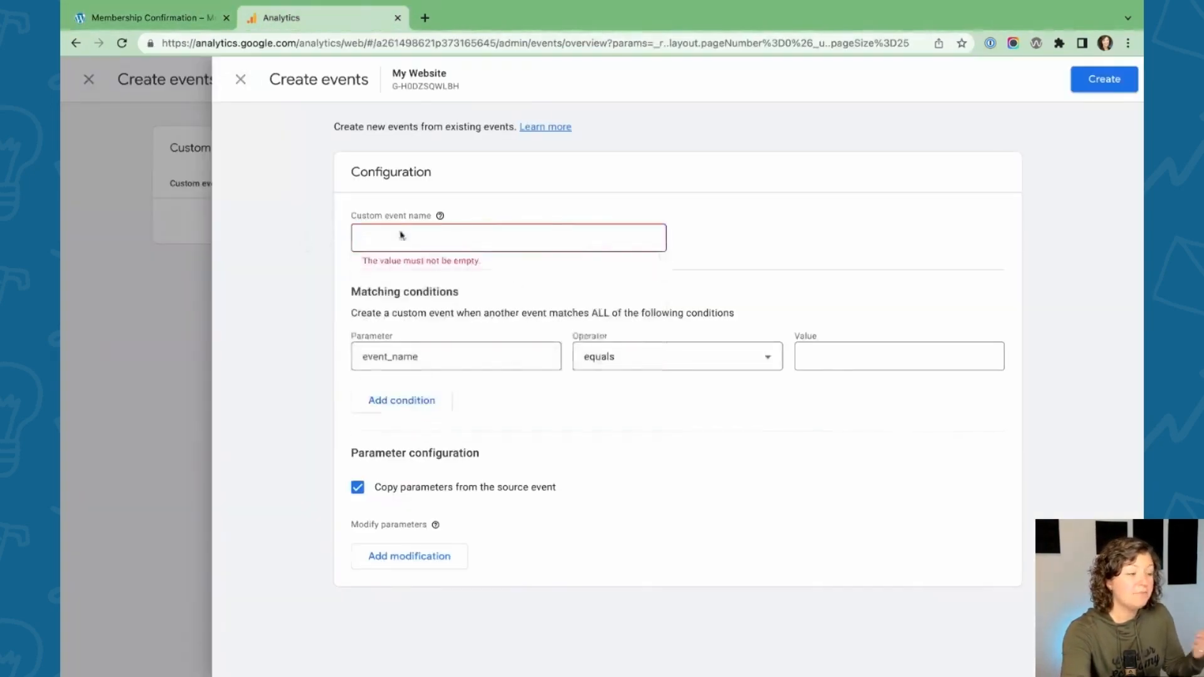
Name the custom event level_3_checkout and match event_name to page_view
click(509, 238)
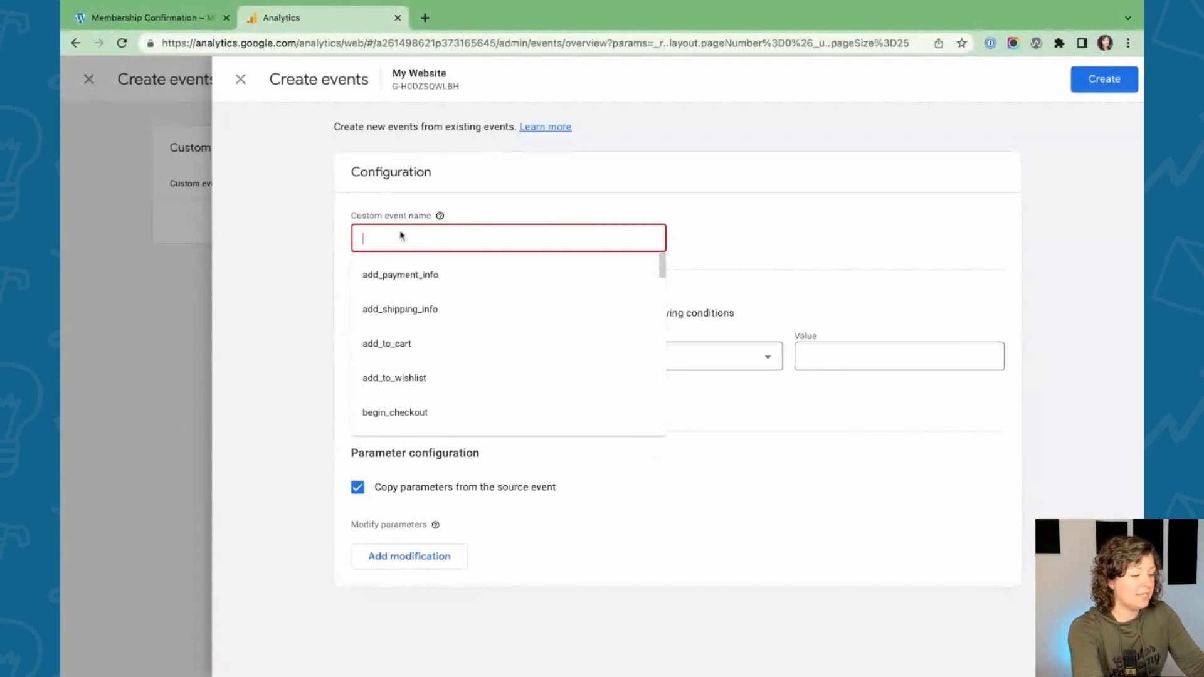
text(level_3_checkout)
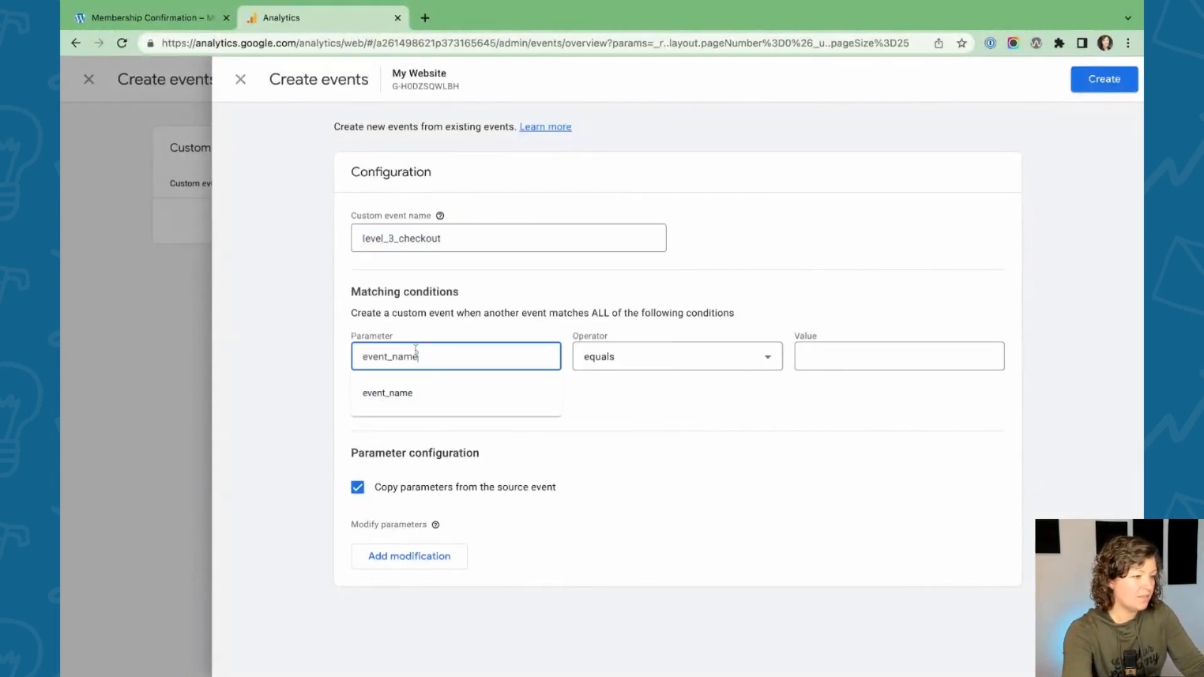
click(677, 356)
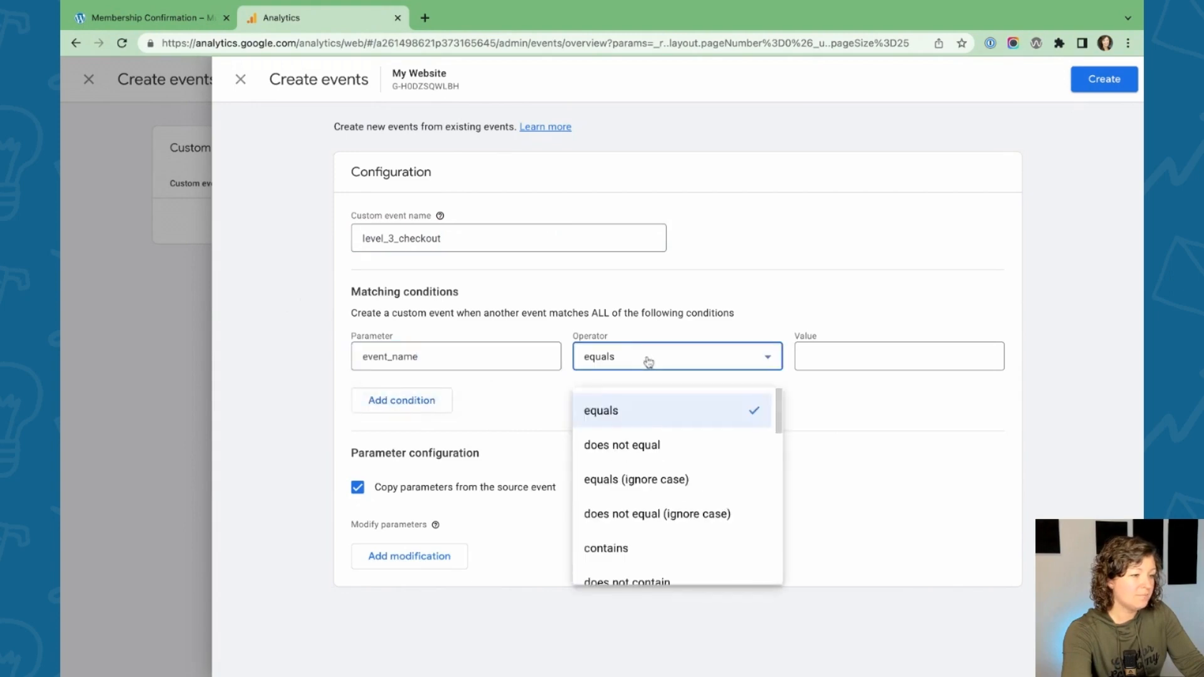
click(897, 356)
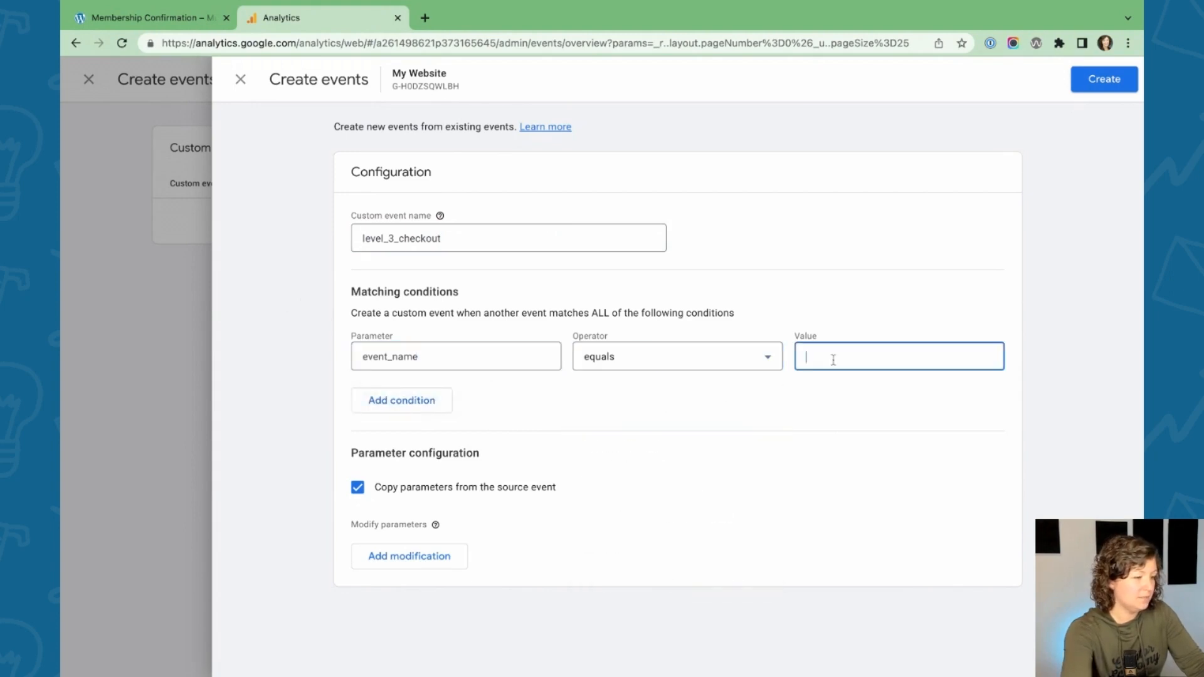
text(page_vide)
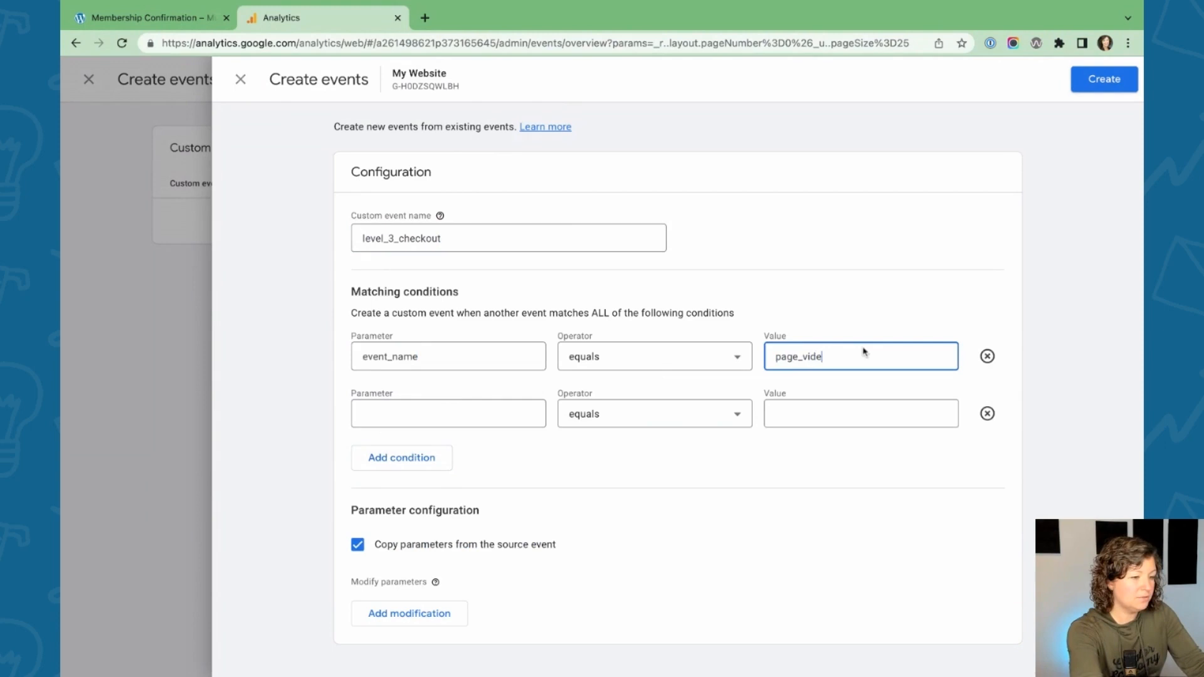
Add a page_location condition ending with /membership-confirmation/?level=3
click(448, 413)
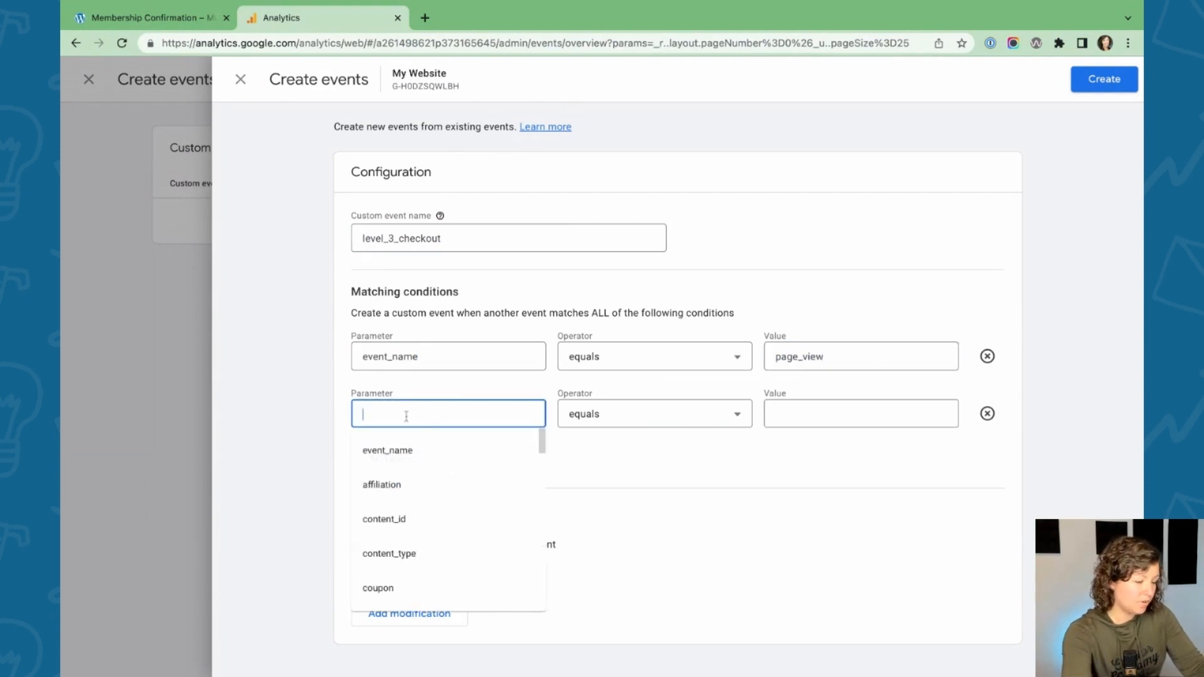
text(page_location)
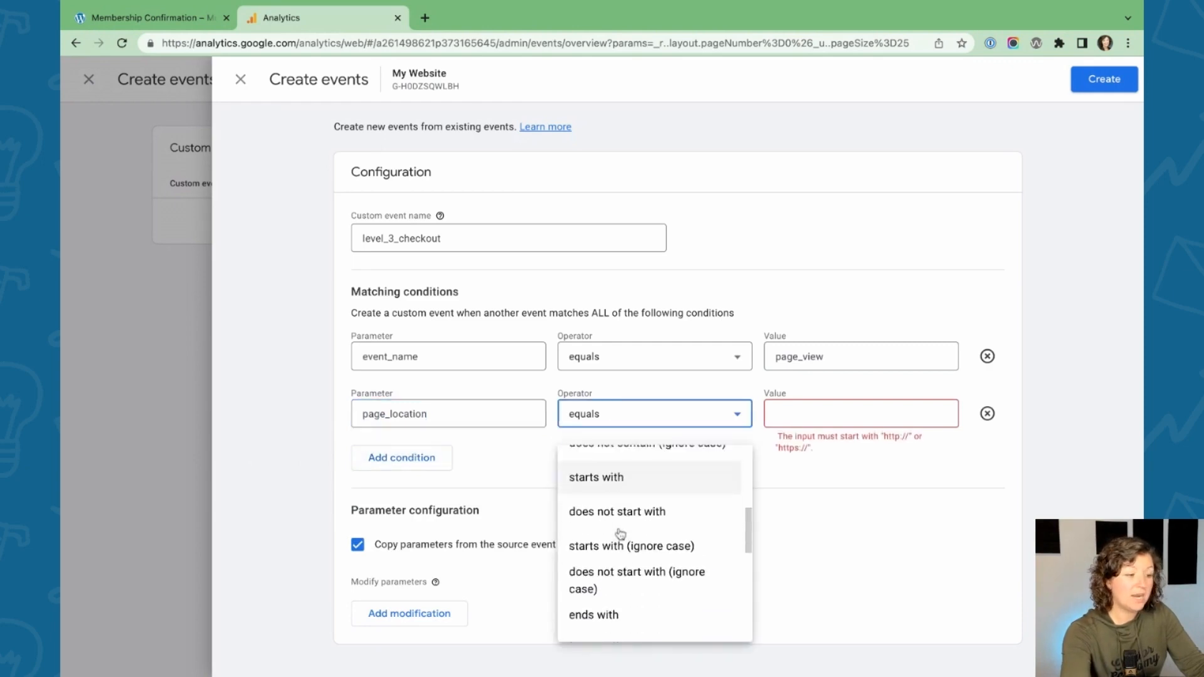
scroll(down, 3)
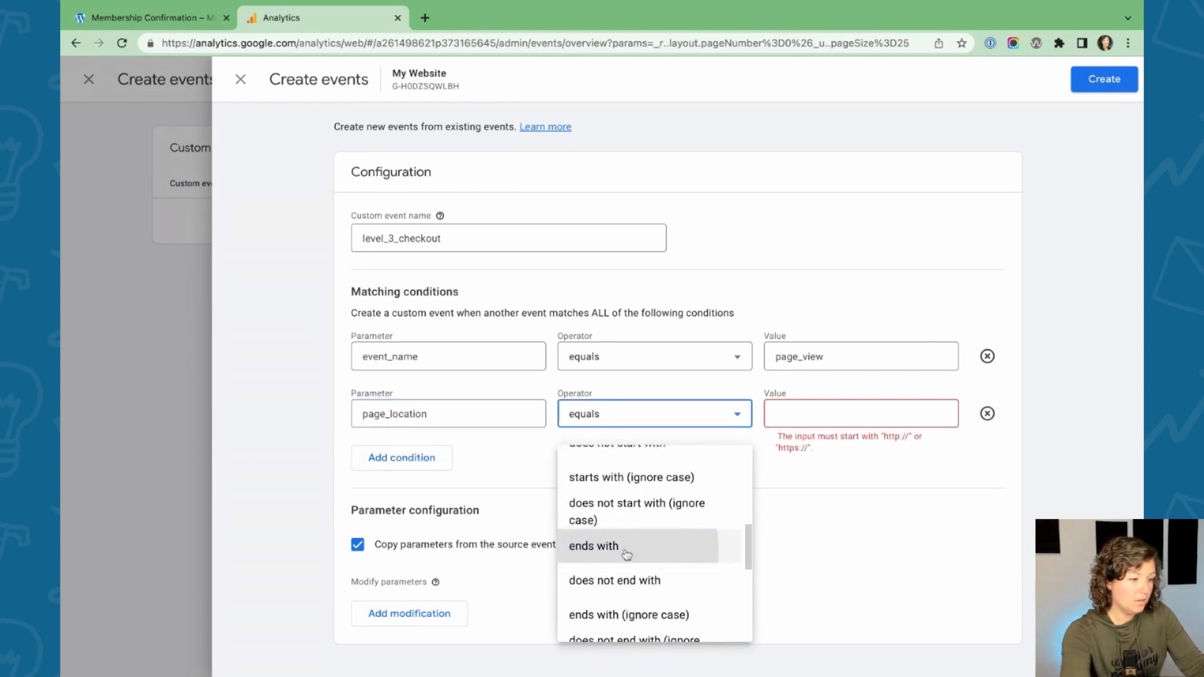
click(594, 547)
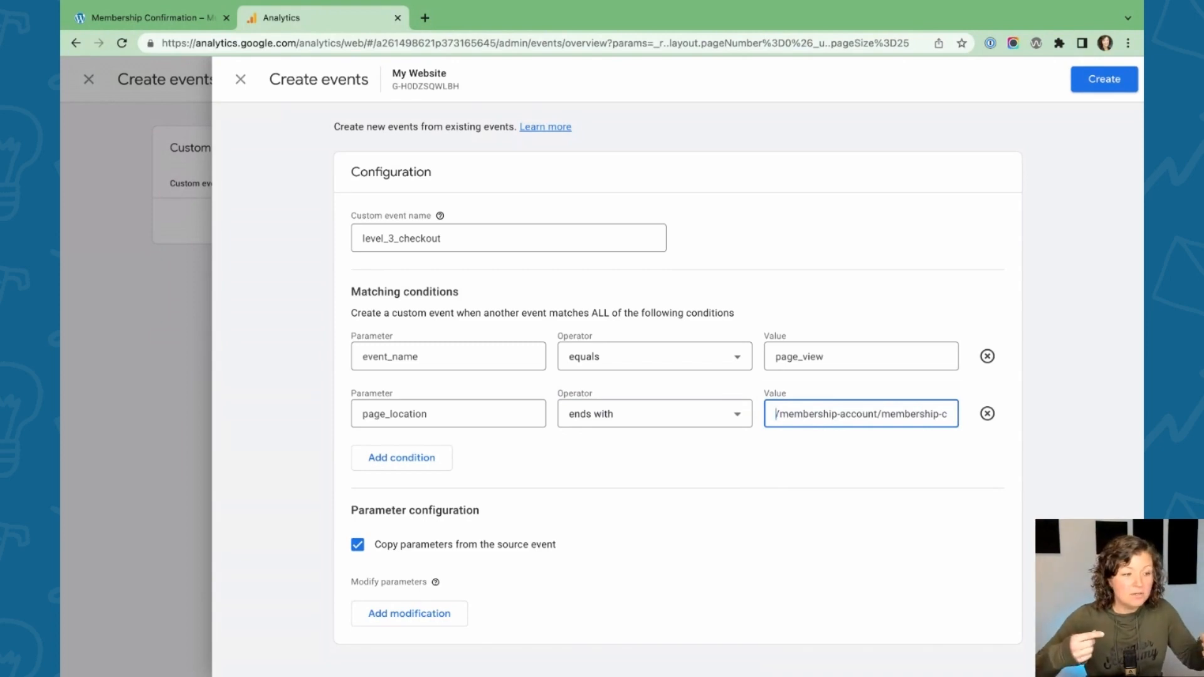
text(/membership-confirmation/?level=3)
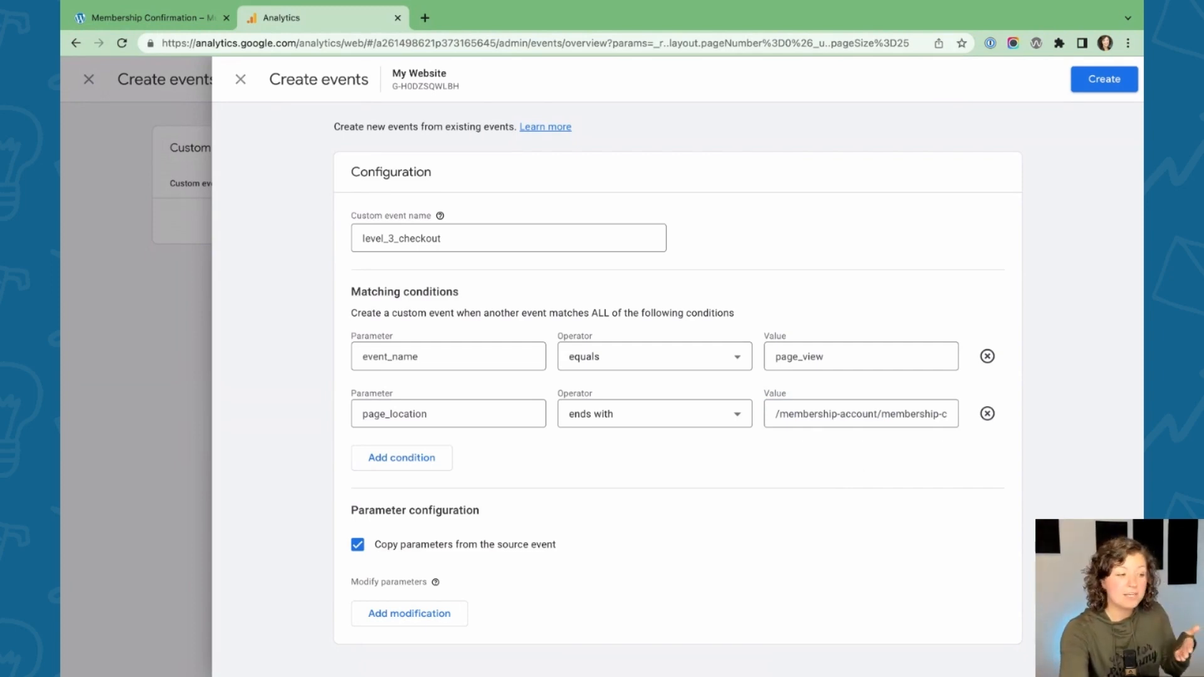
click(449, 357)
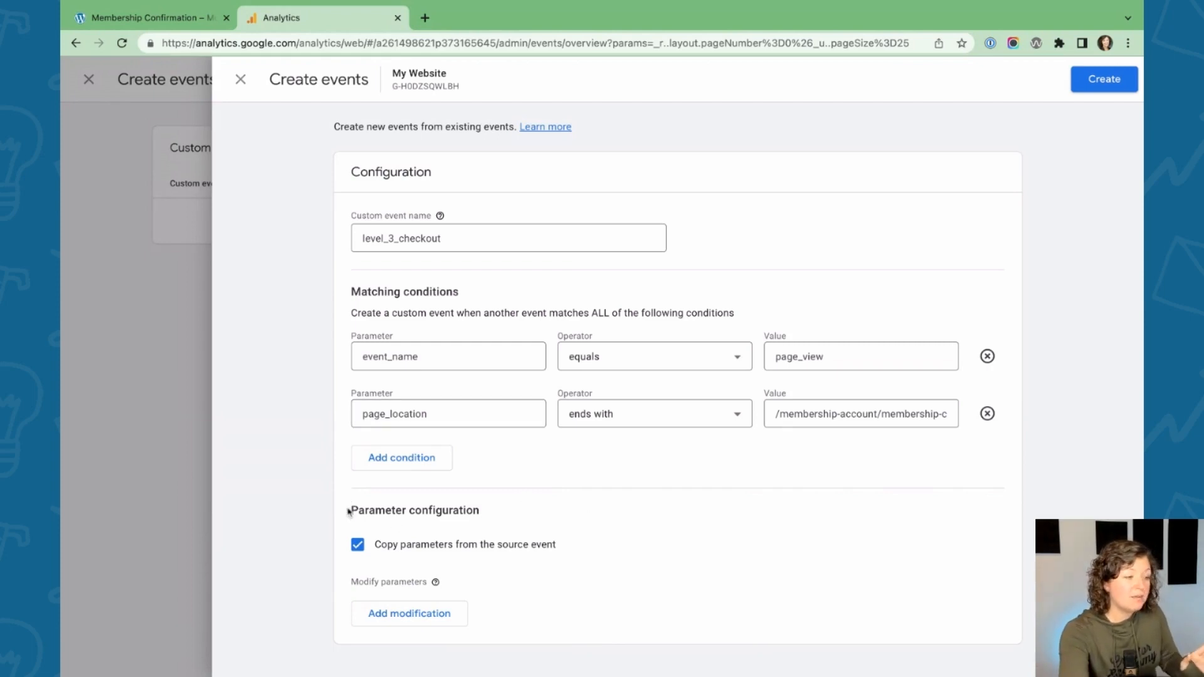
mouse_move(501, 542)
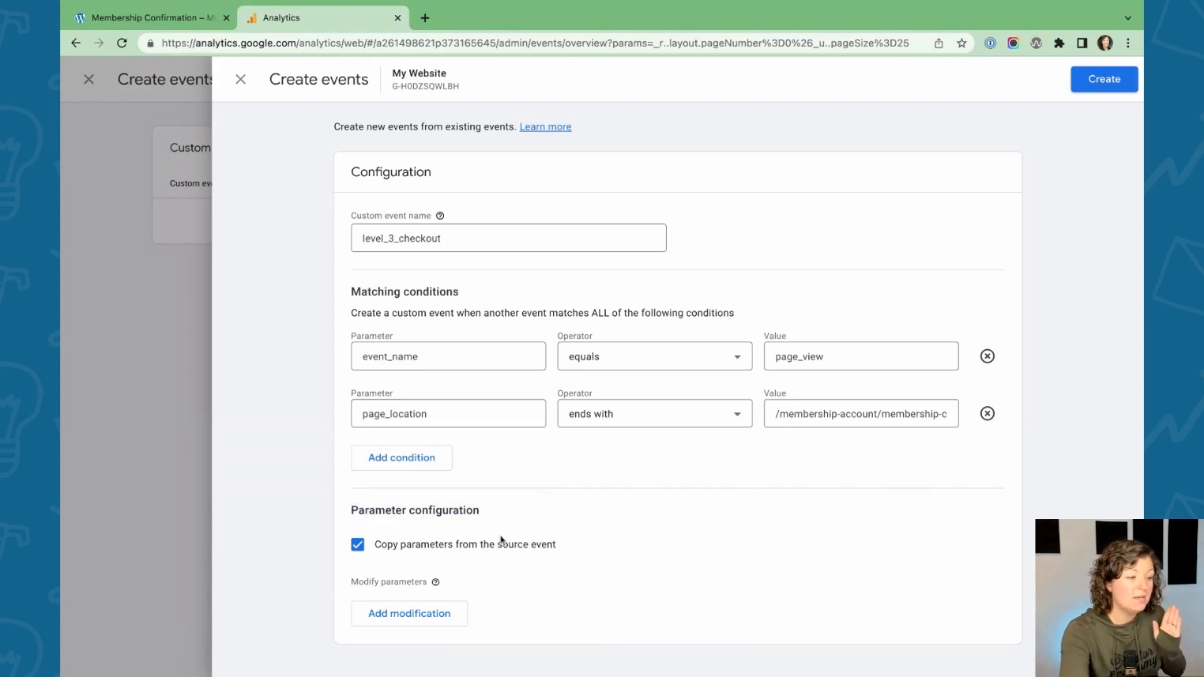
mouse_move(420, 614)
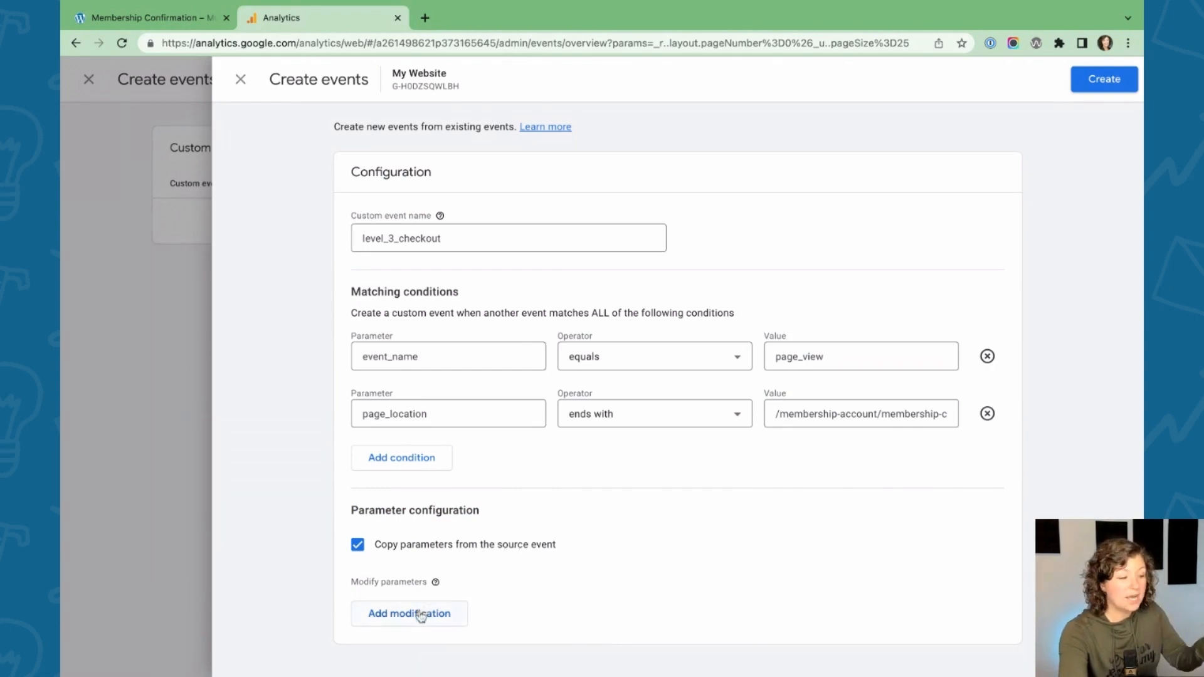
Add a 'value' parameter modification and check the billed total on the confirmation page
click(410, 614)
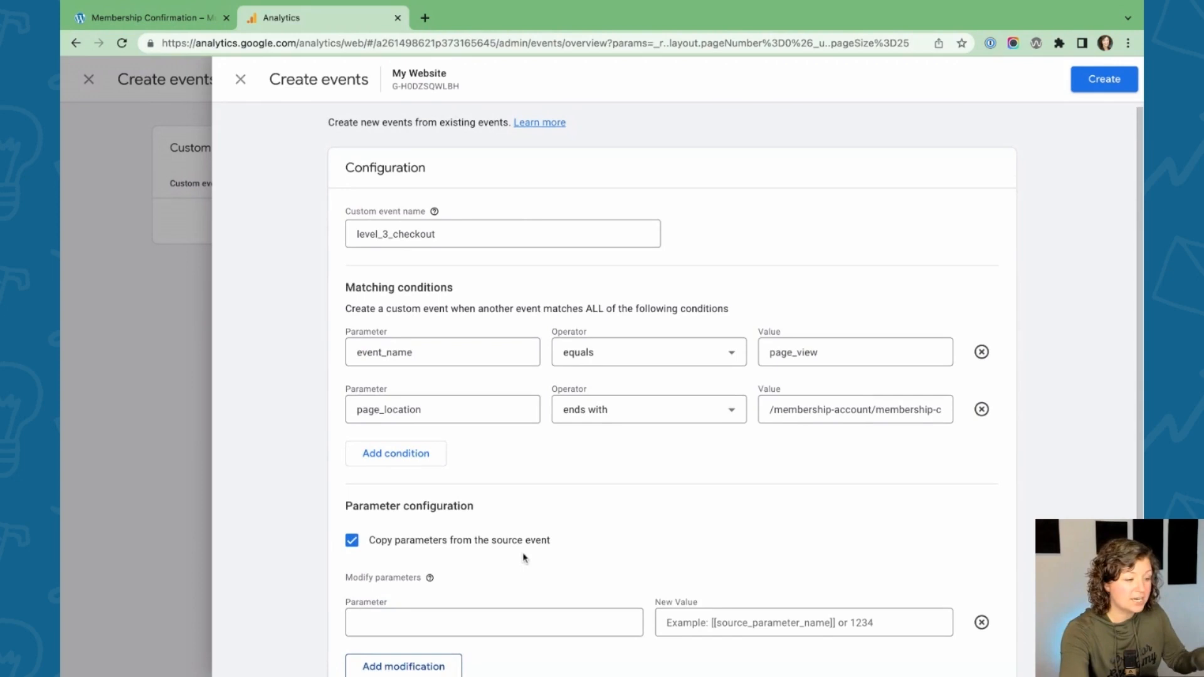
text(value)
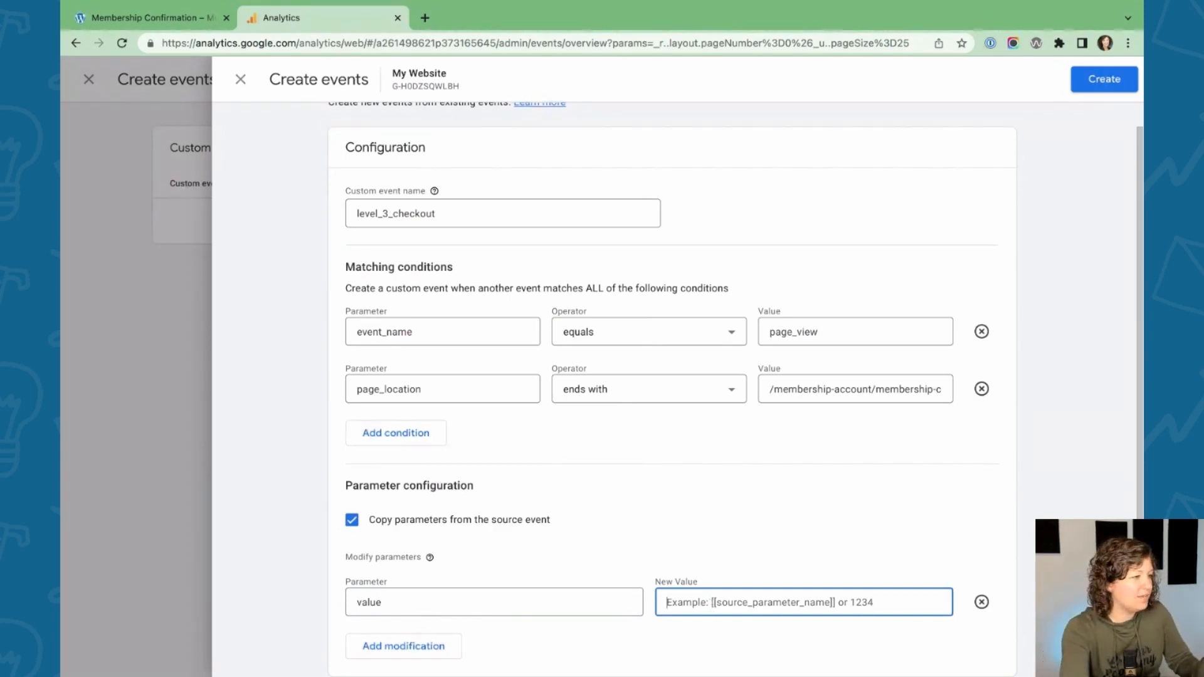
click(151, 18)
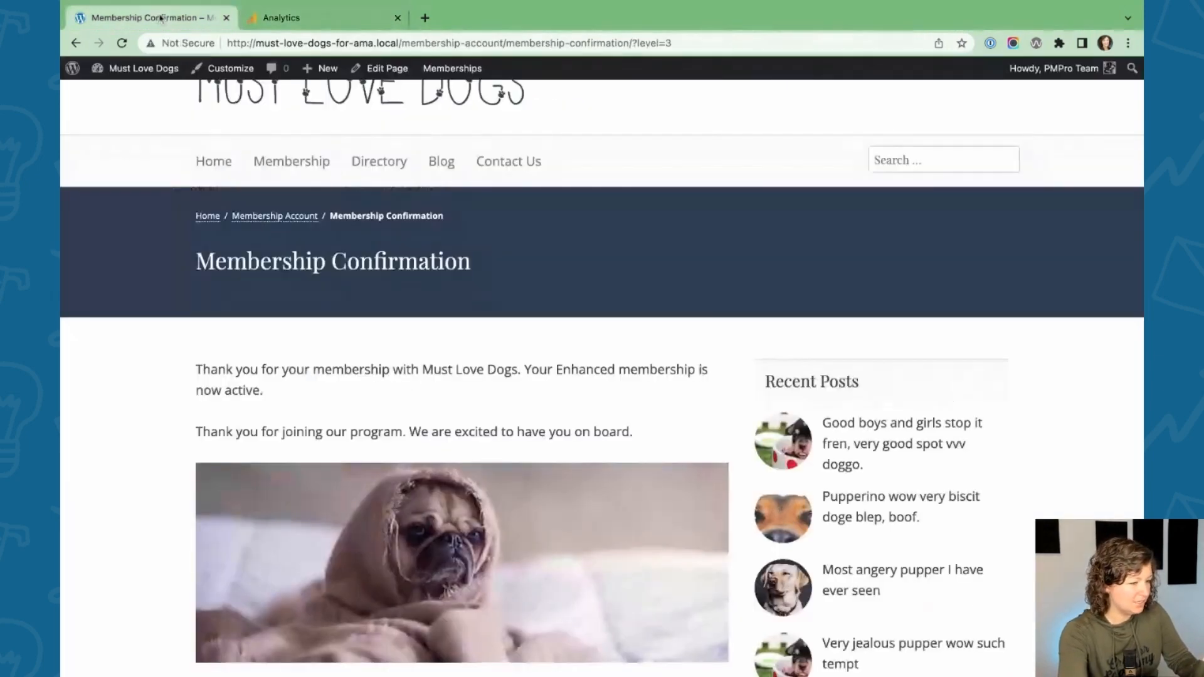
scroll(down, 3)
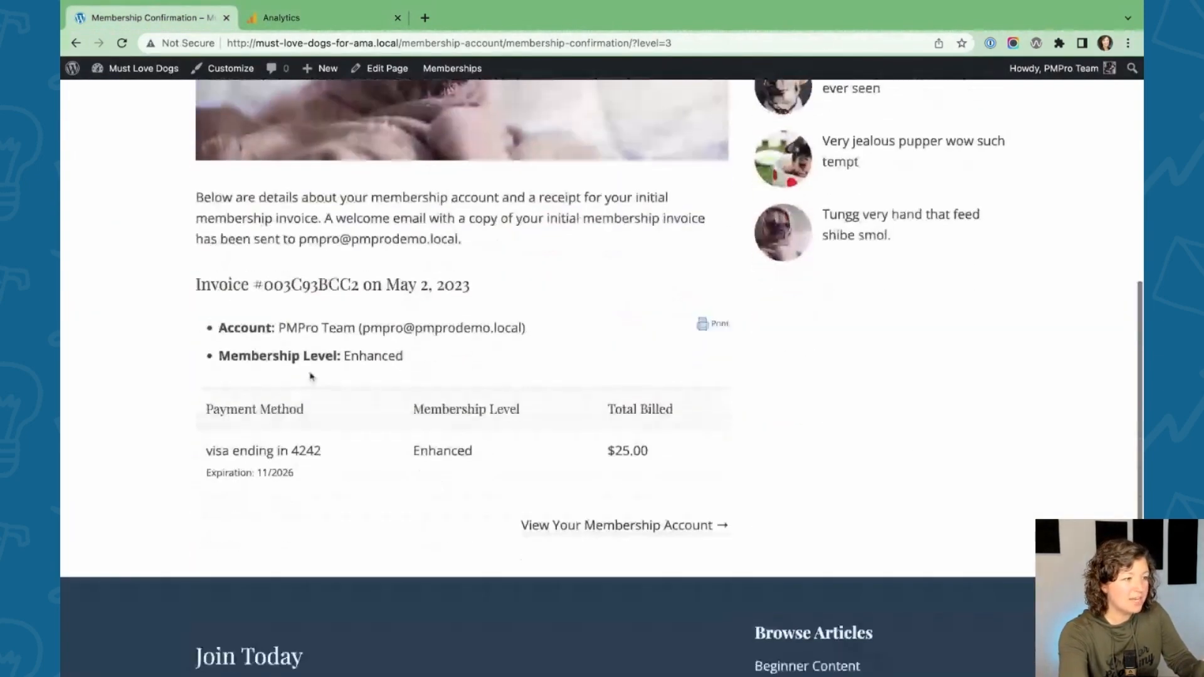
click(282, 18)
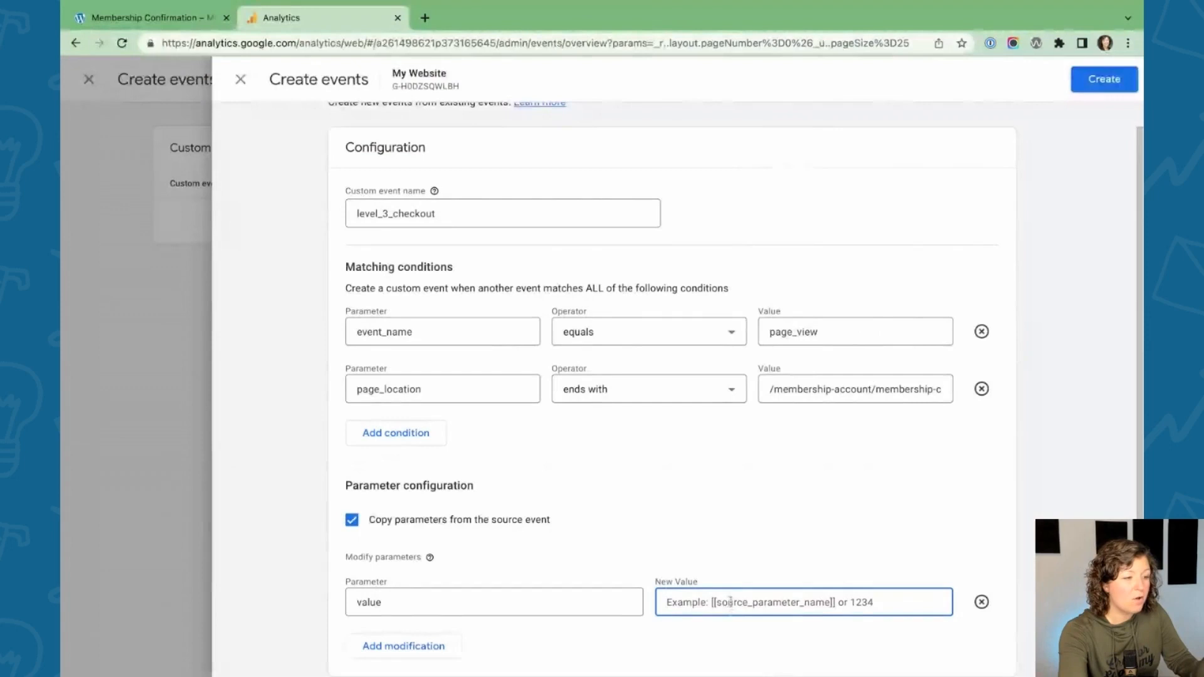
Enter 25 as the new value for the value parameter
text(25)
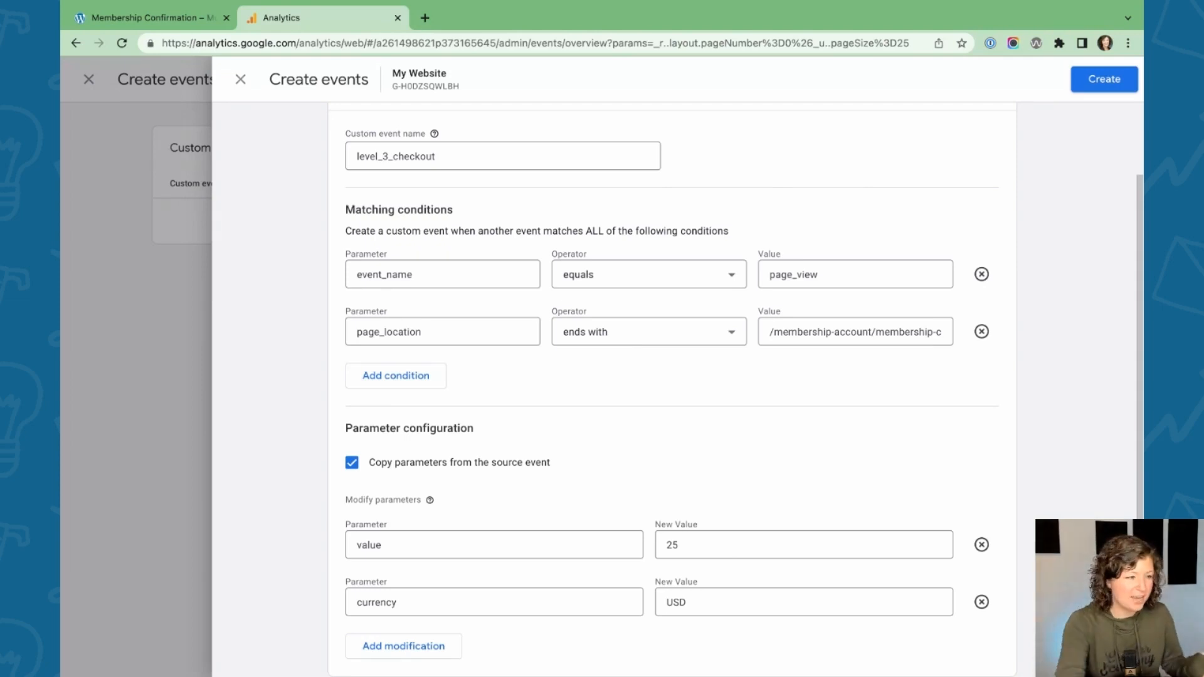
Save level_3_checkout, copy it, and begin adapting the copy as level_2_checkout
click(351, 462)
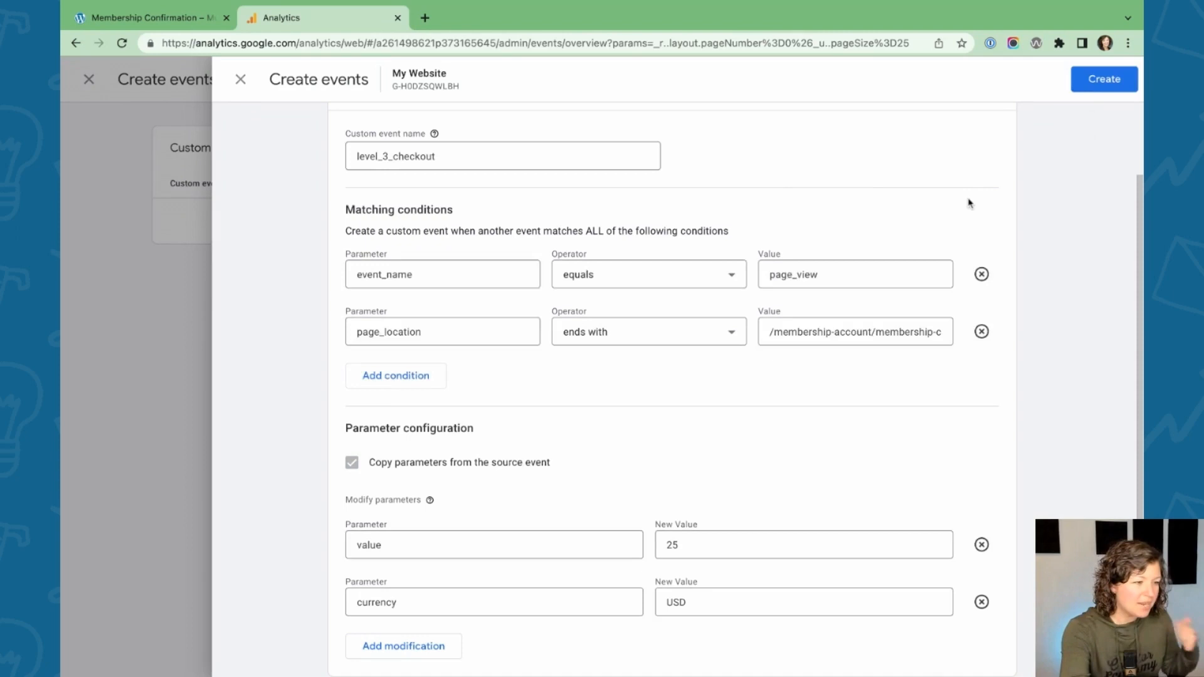
click(1104, 79)
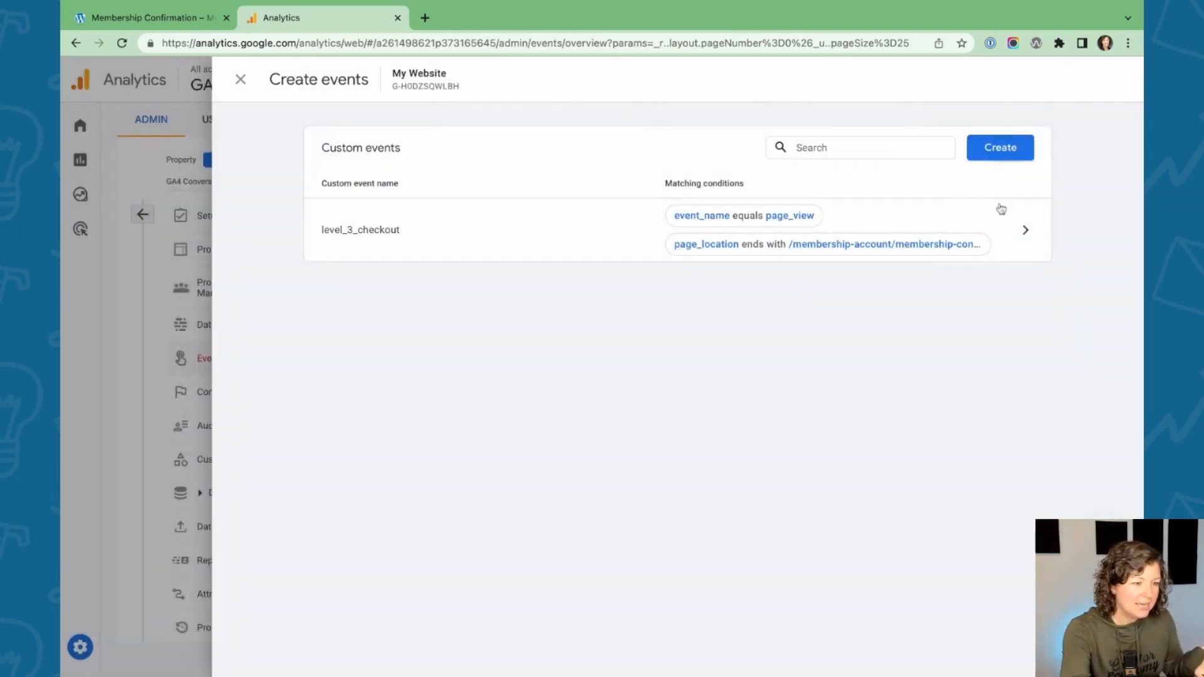
click(361, 230)
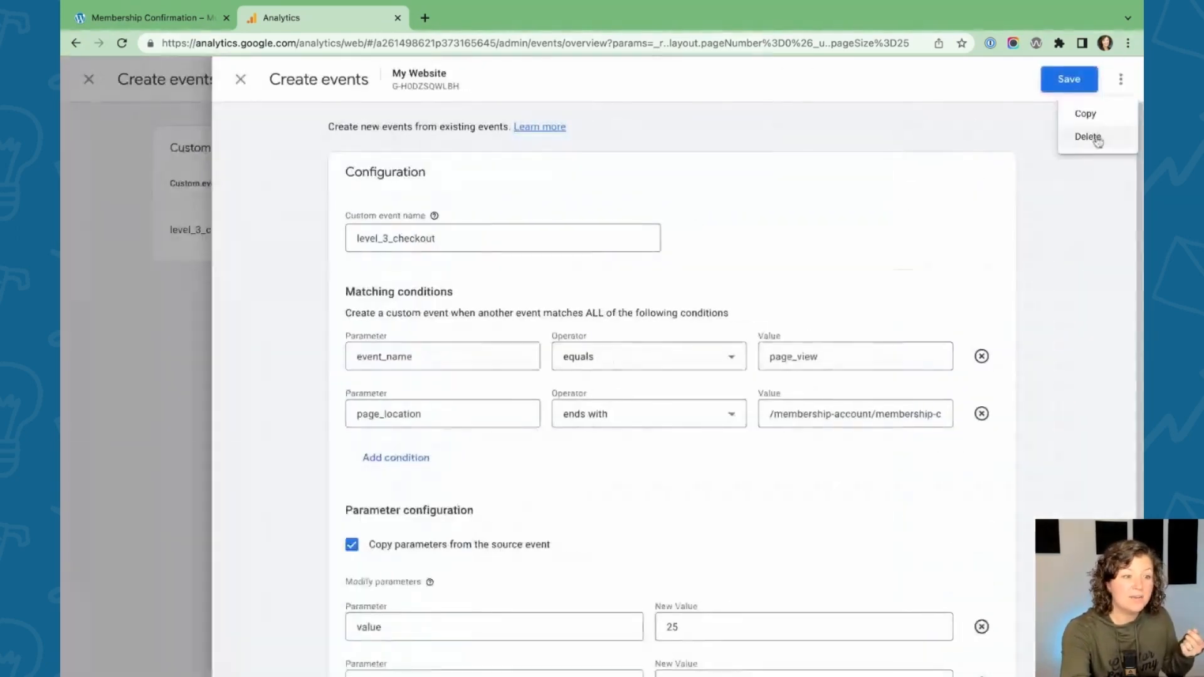
click(1086, 113)
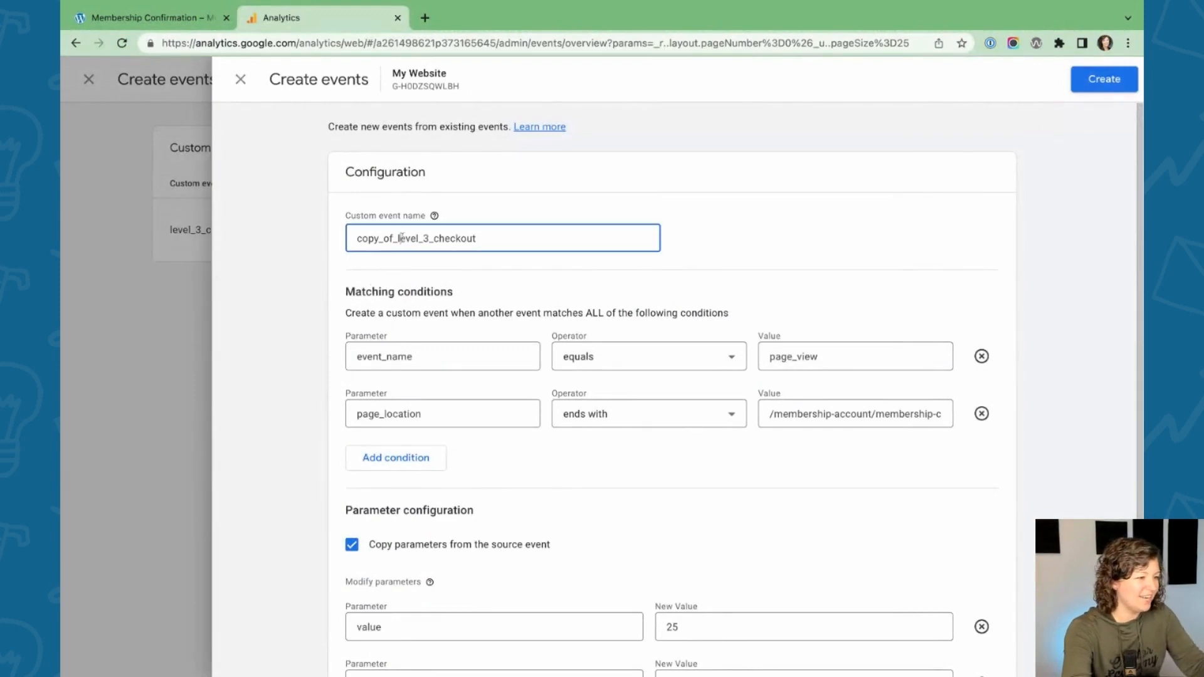
text(level_3_checkout)
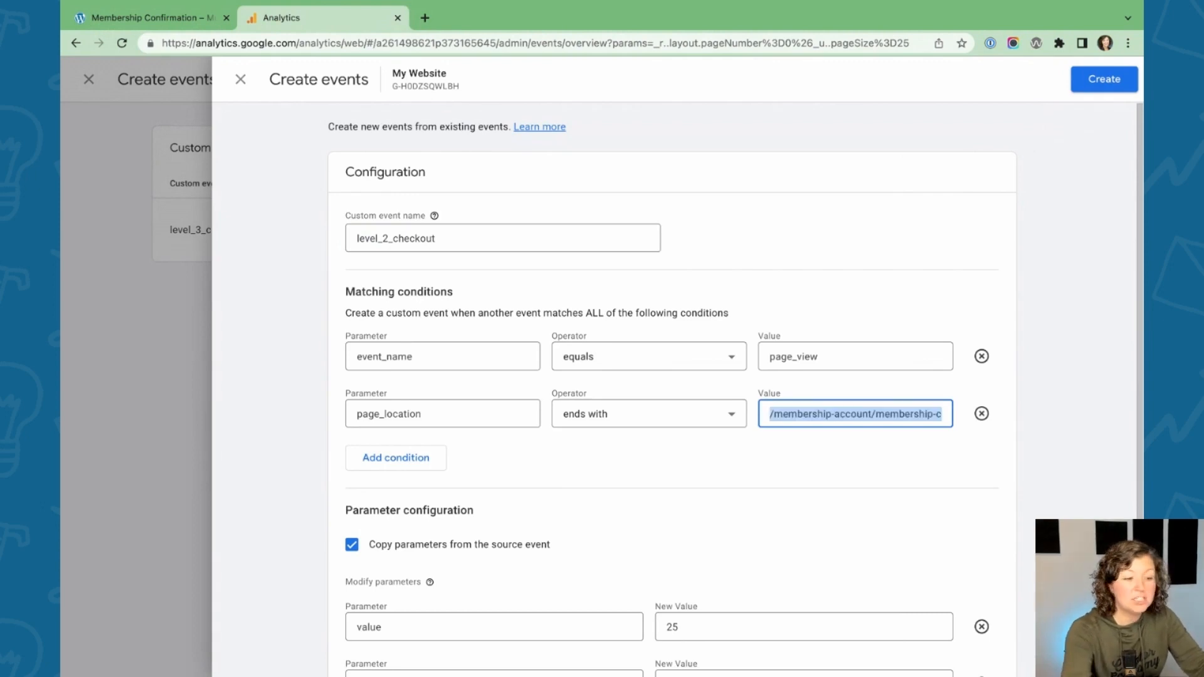
click(665, 534)
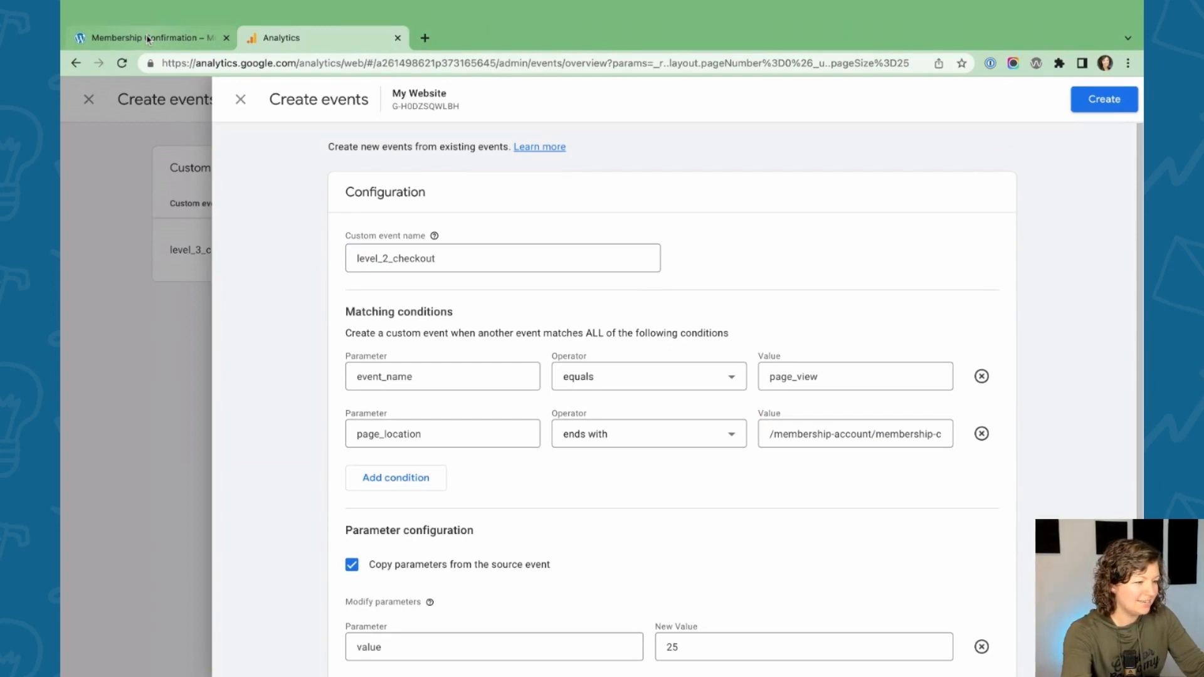
Check the Professional level's $50 monthly price on Must Love Dogs, then return to level_2_checkout
click(150, 38)
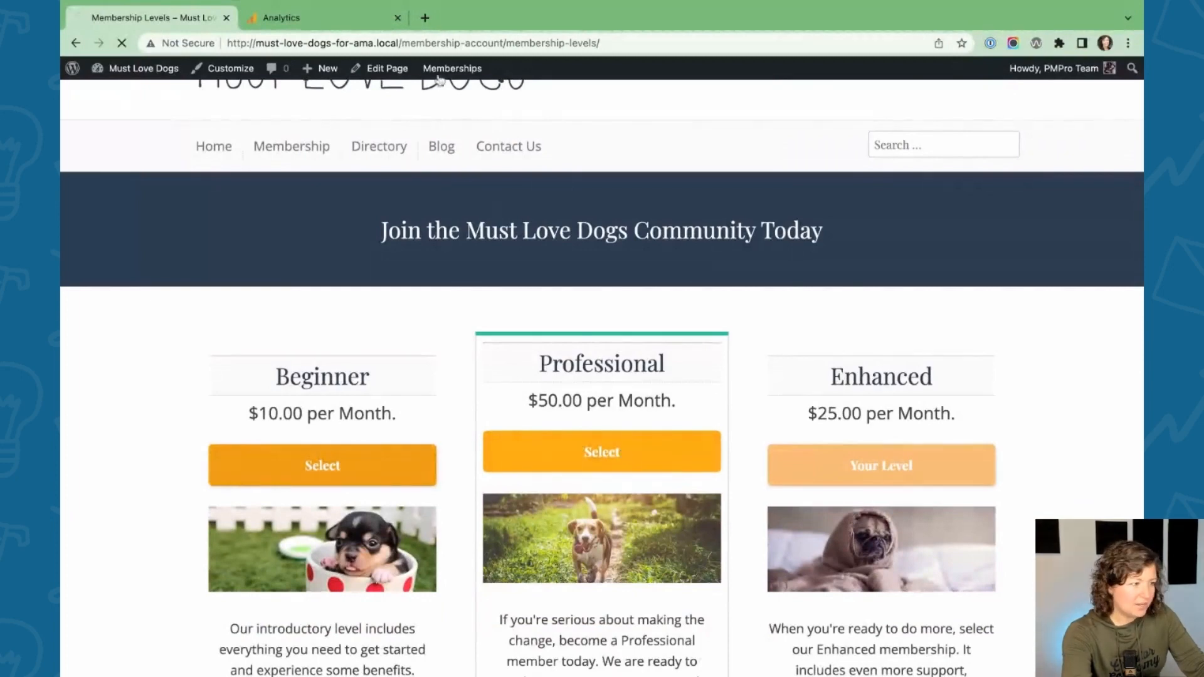
click(282, 17)
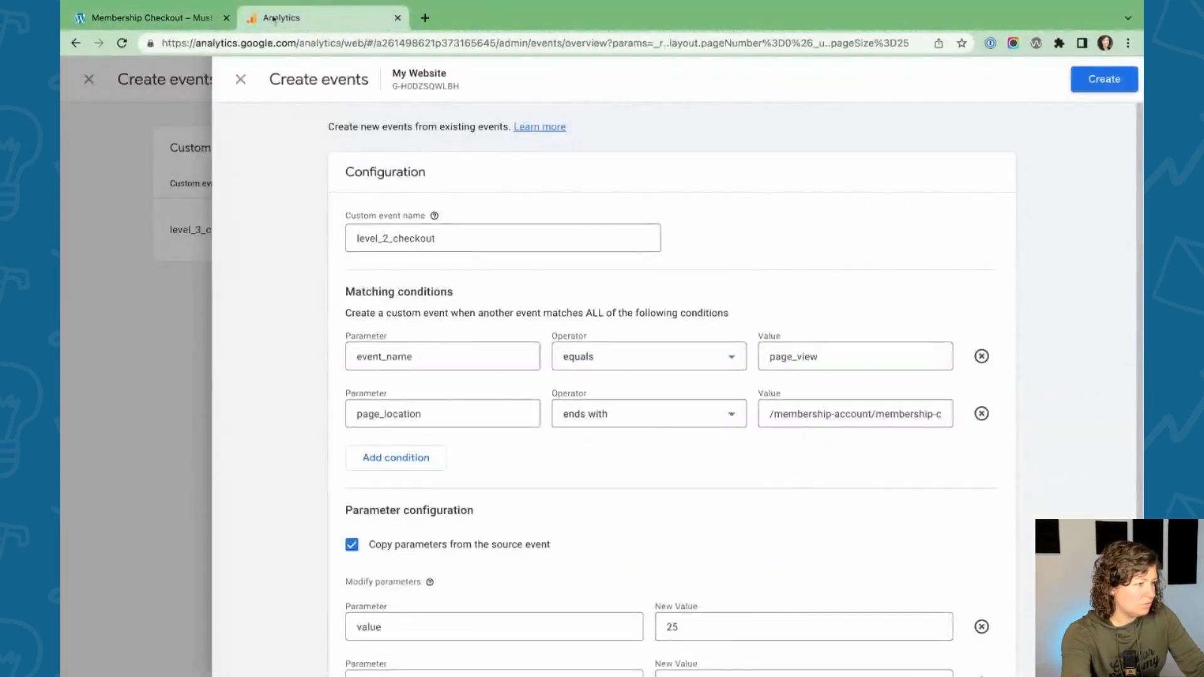
click(151, 17)
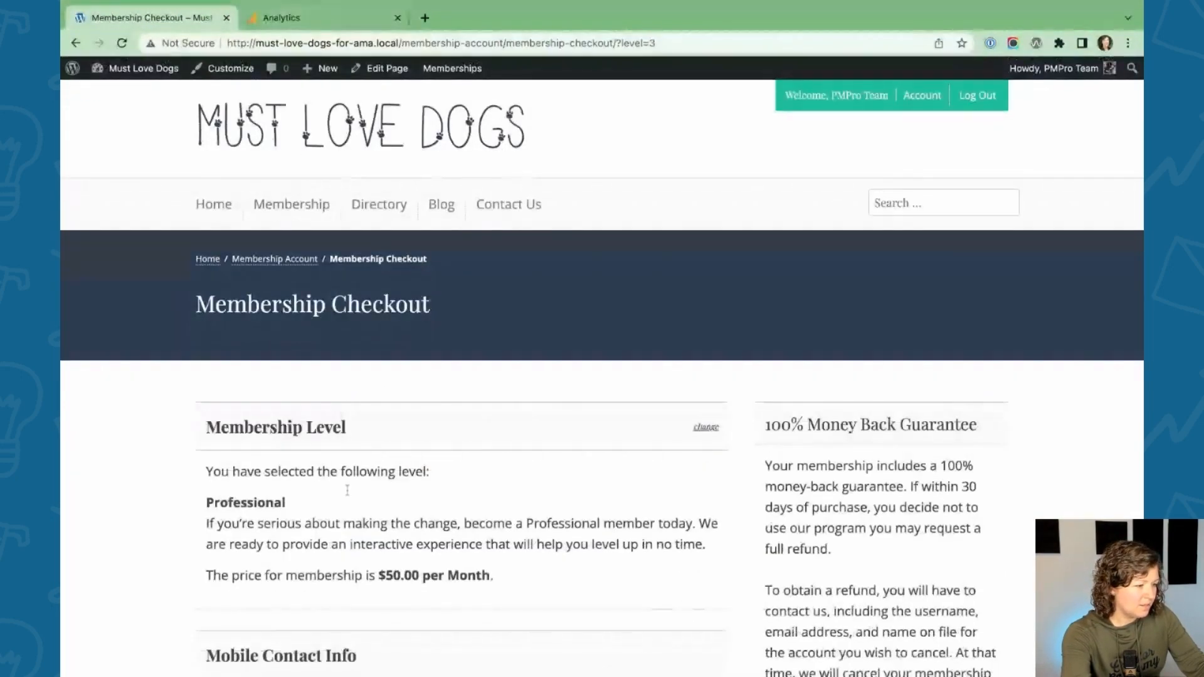
click(291, 17)
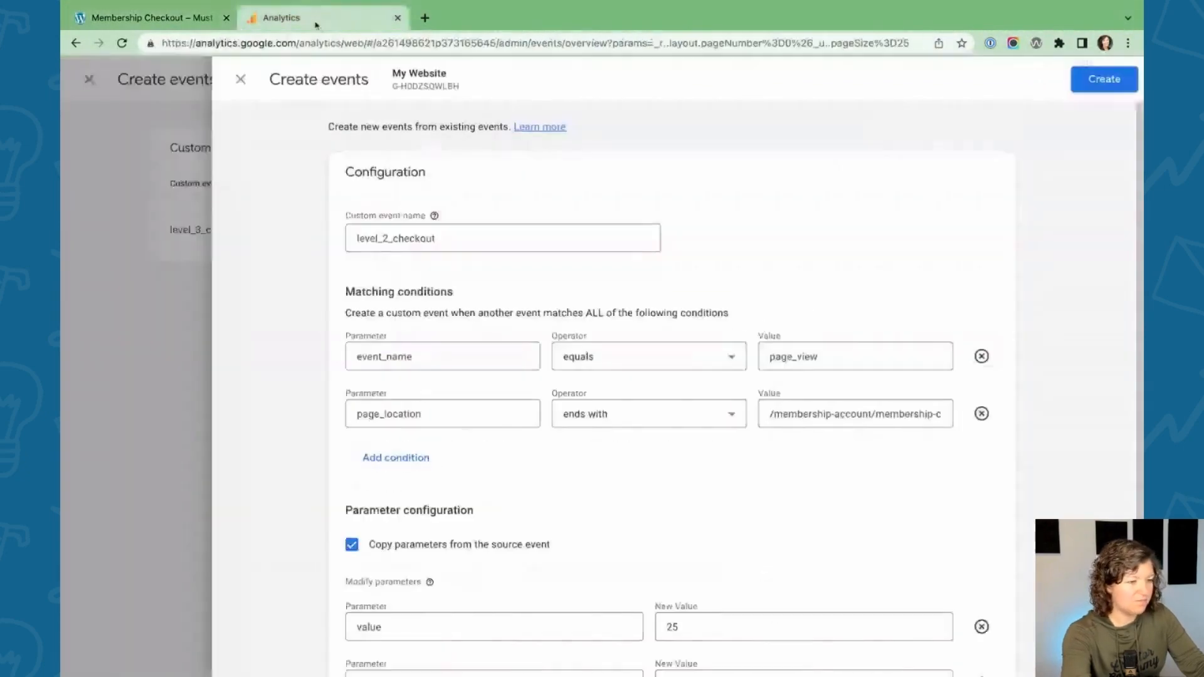
scroll(down, 3)
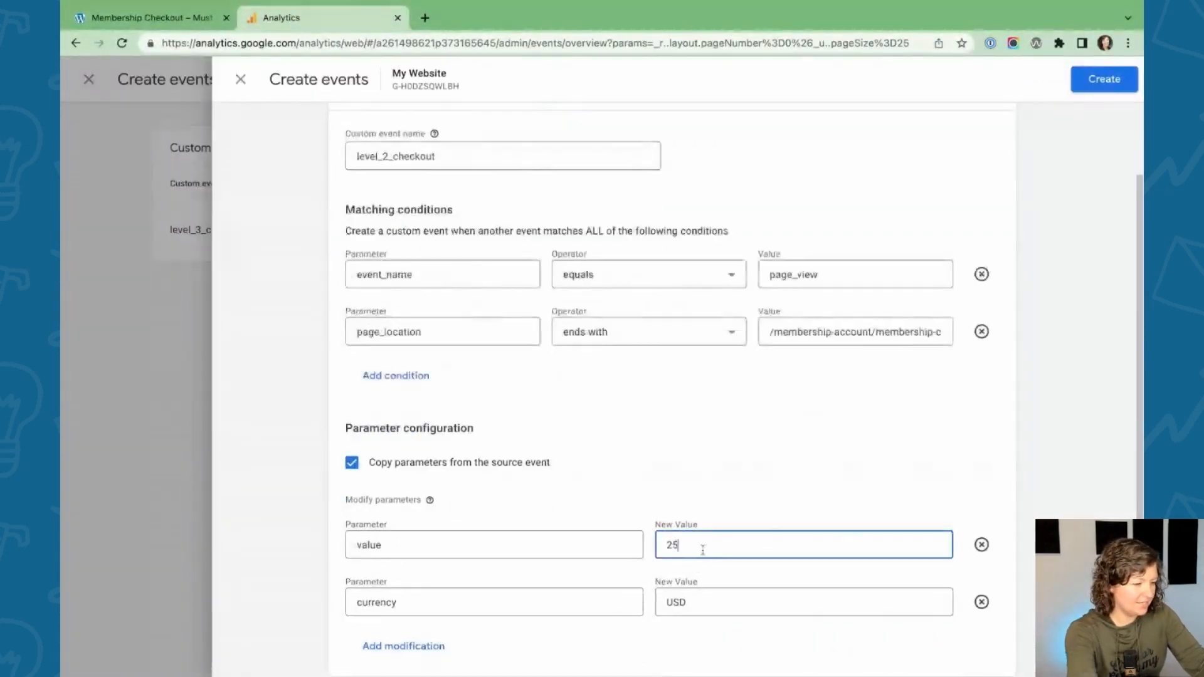
Create level_2_checkout and save the level_3_checkout settings
click(856, 332)
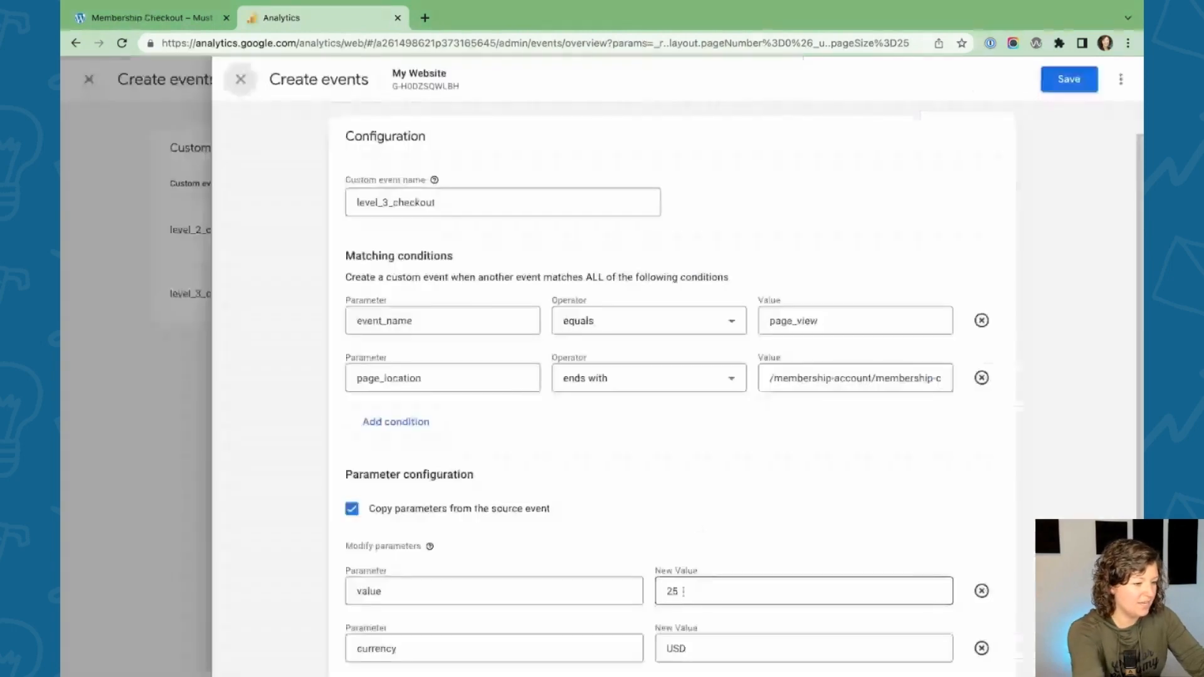
click(1068, 79)
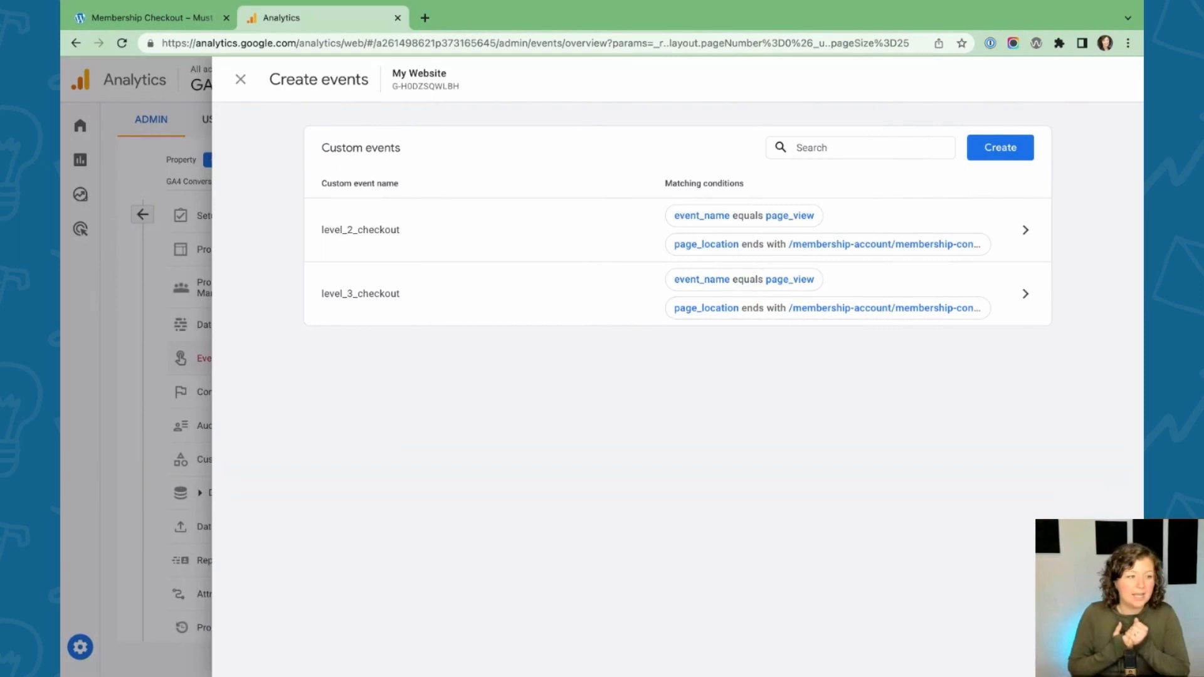
mouse_move(503, 177)
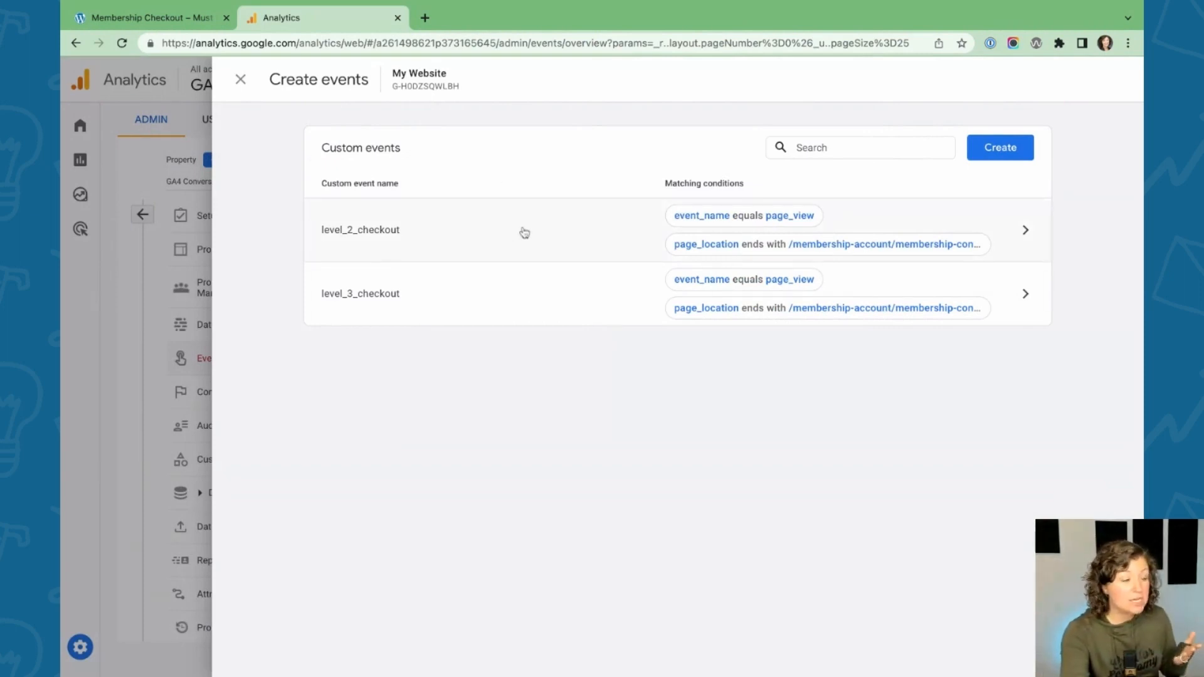
mouse_move(552, 238)
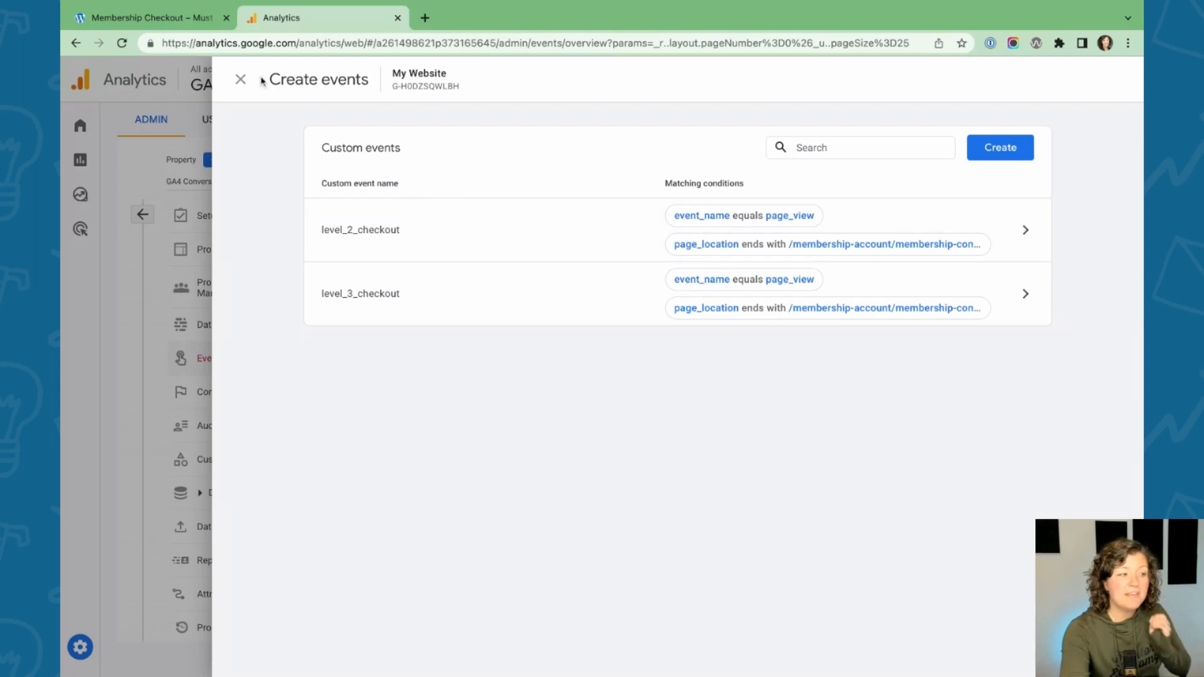
Close the Create events panel to return to the GA4 Conversion Events Events page
click(240, 79)
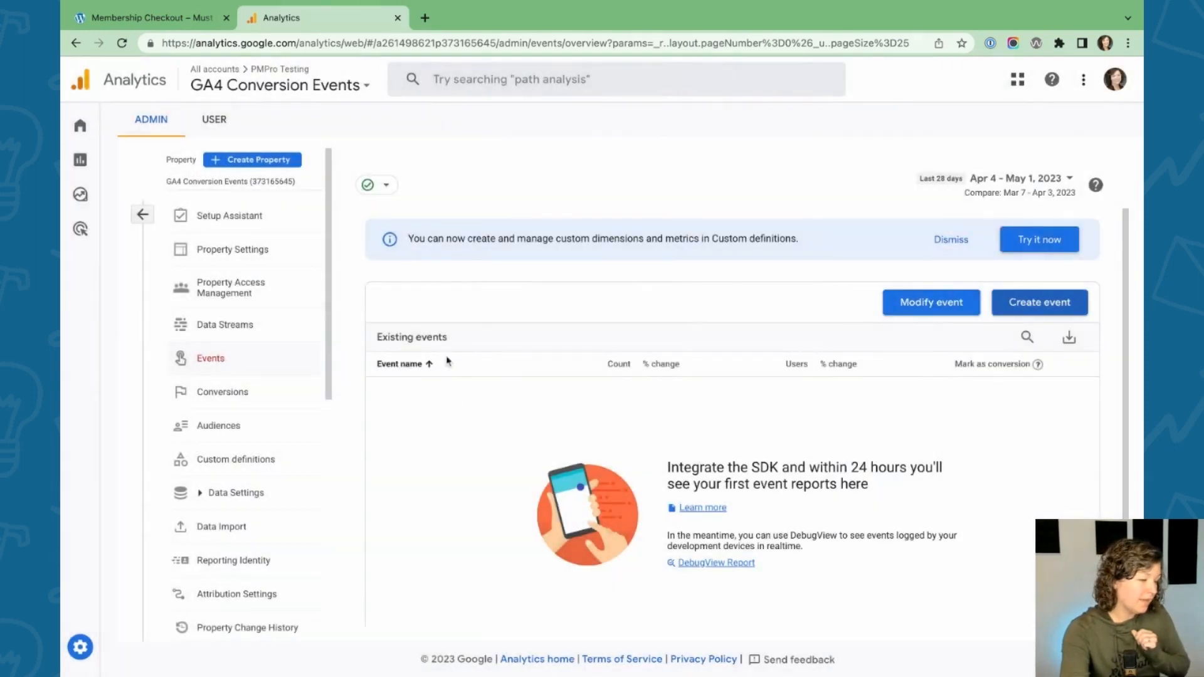
mouse_move(253, 362)
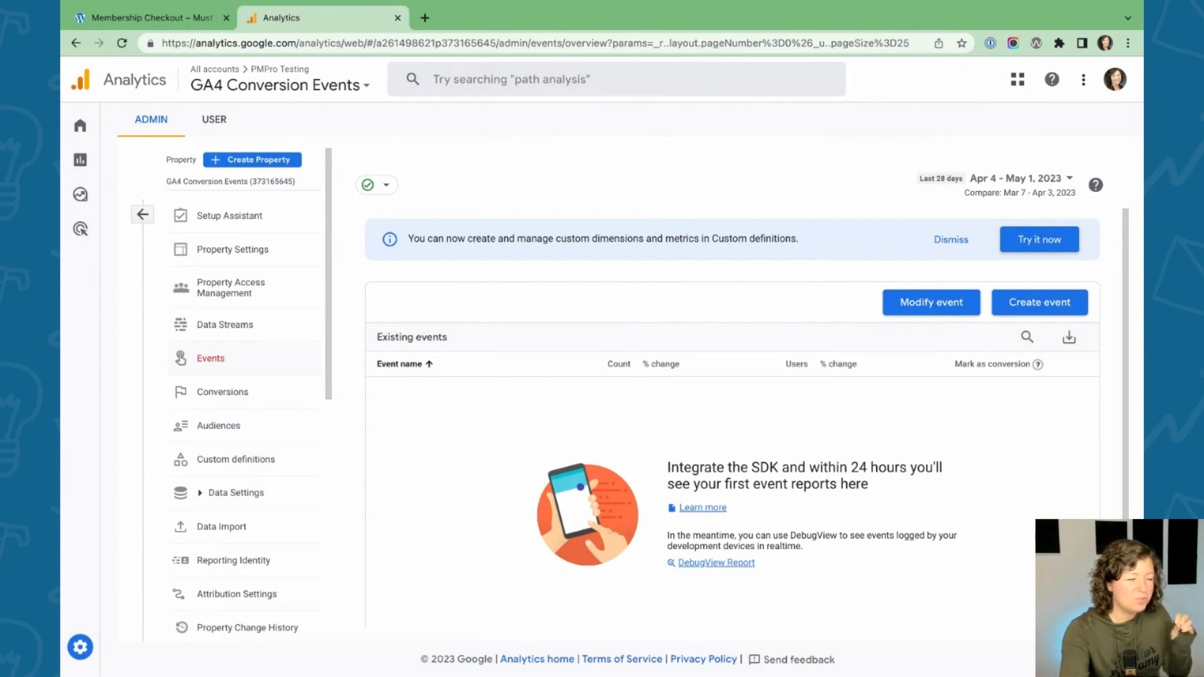
click(1039, 302)
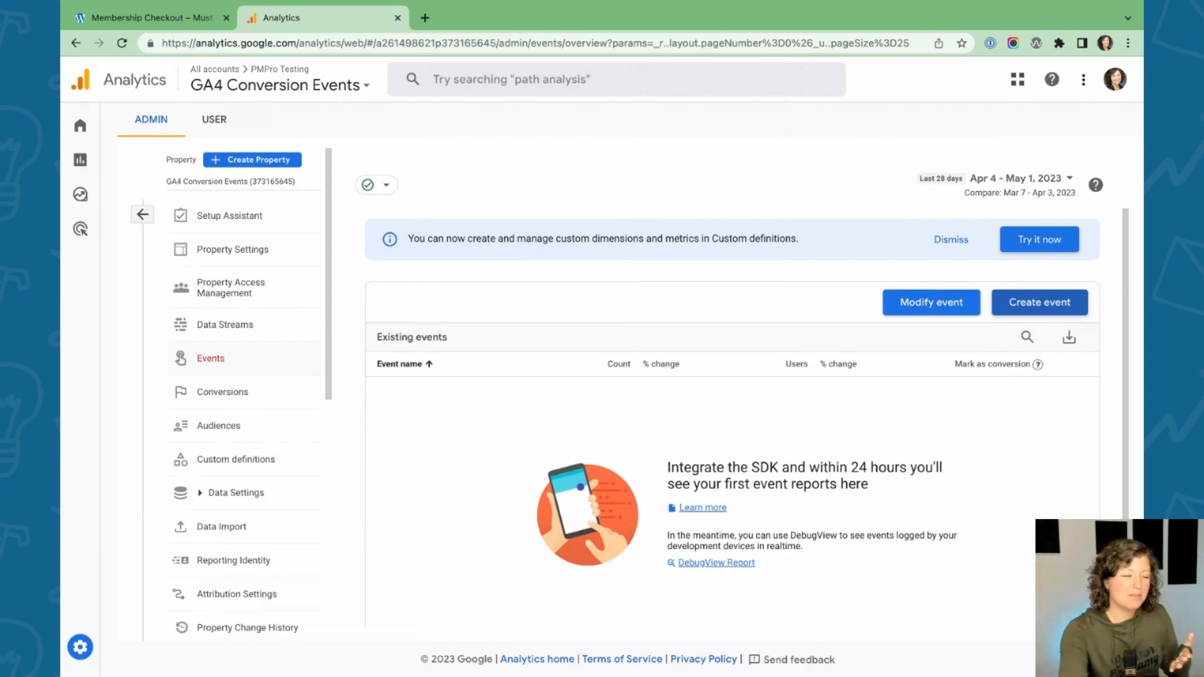
click(223, 392)
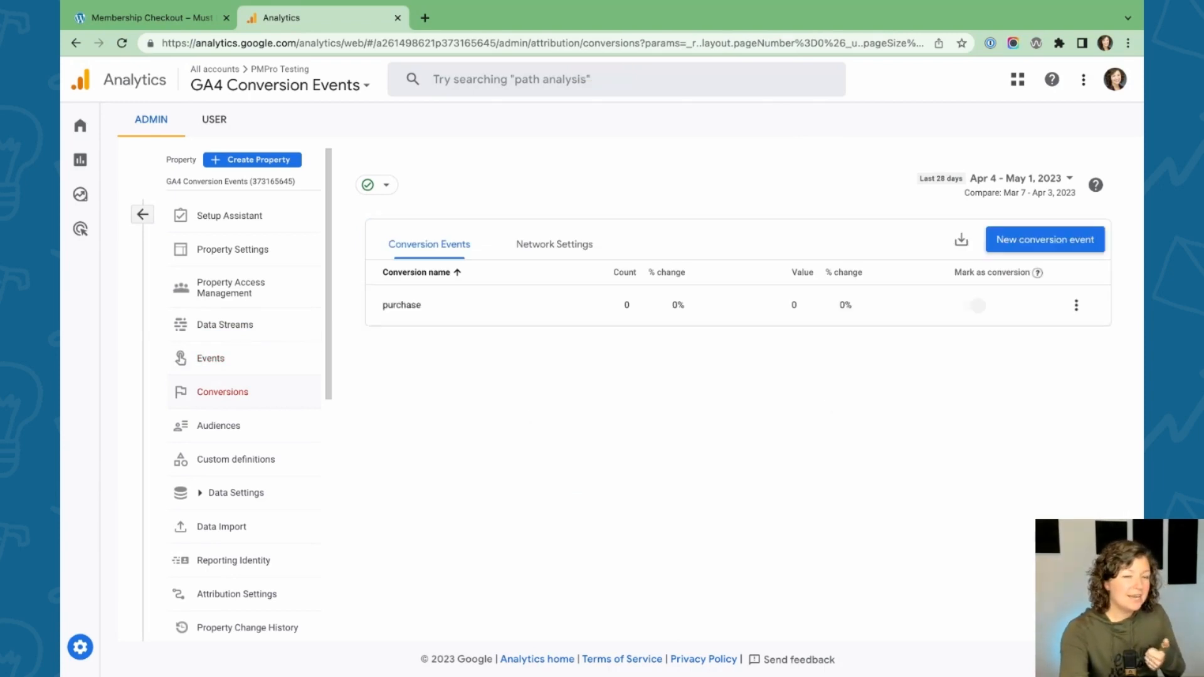
mouse_move(604, 353)
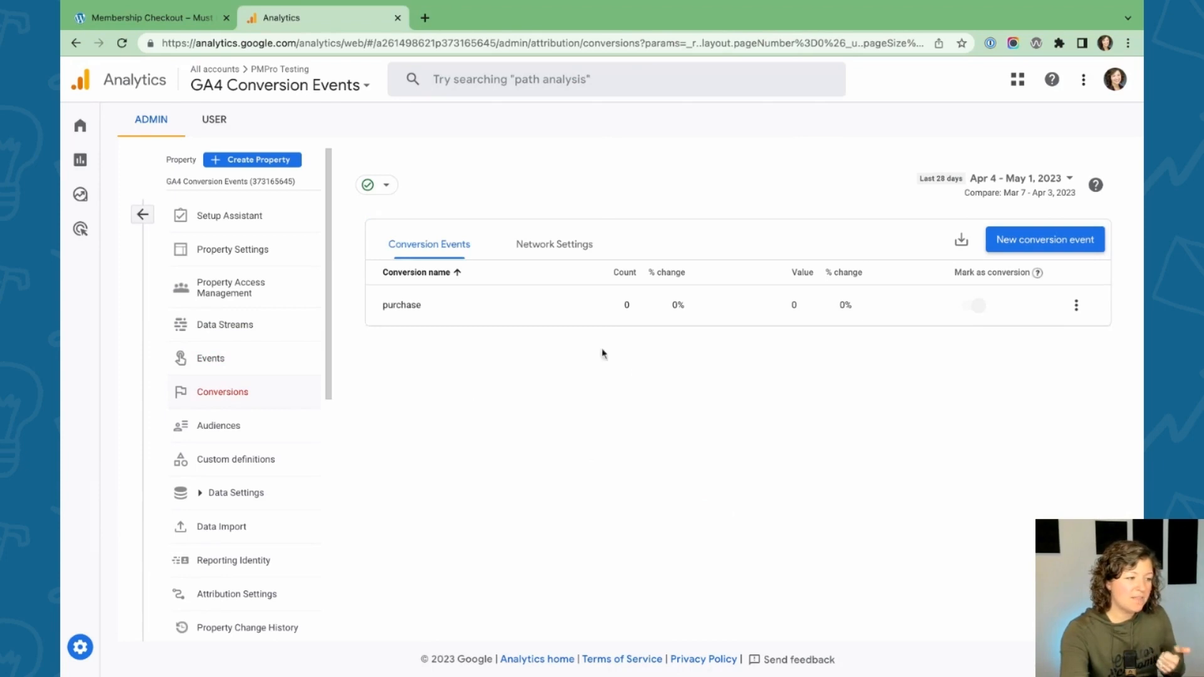
mouse_move(1091, 226)
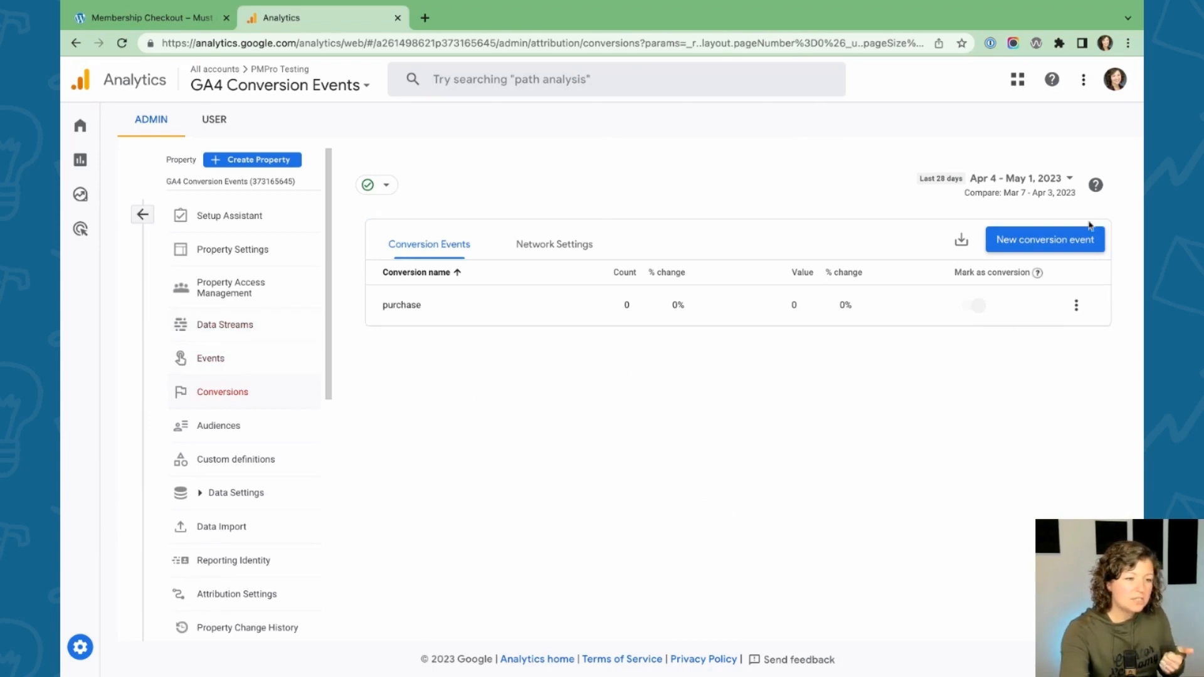
click(1045, 239)
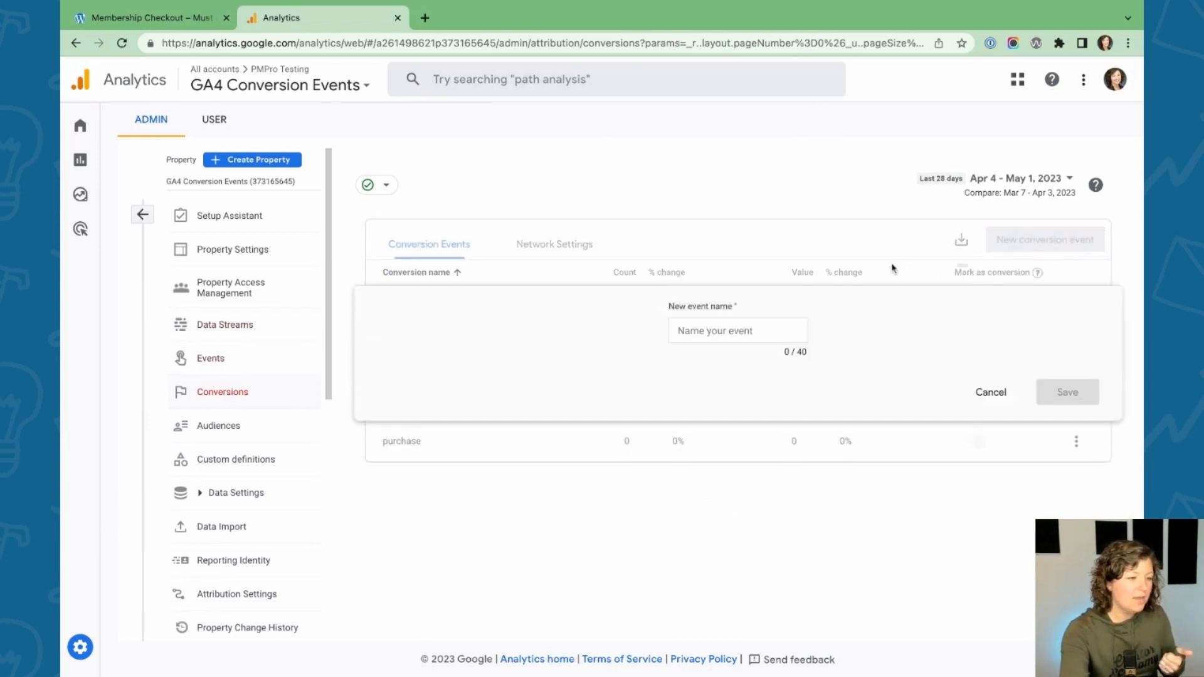
click(738, 331)
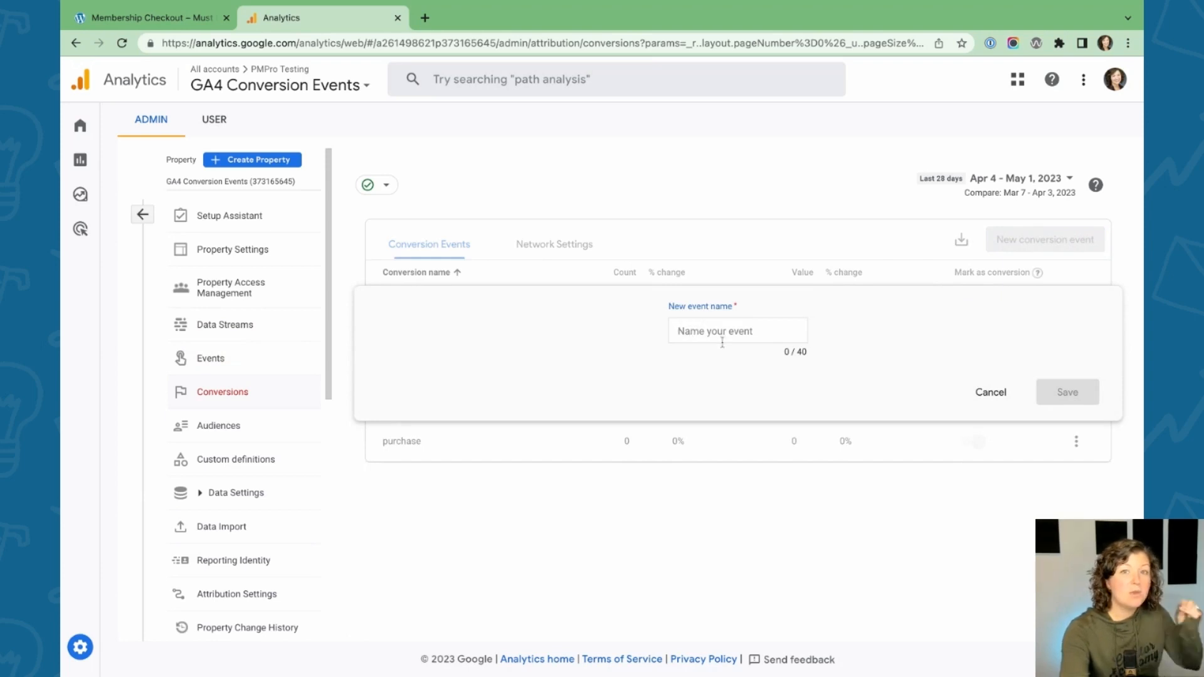
mouse_move(514, 557)
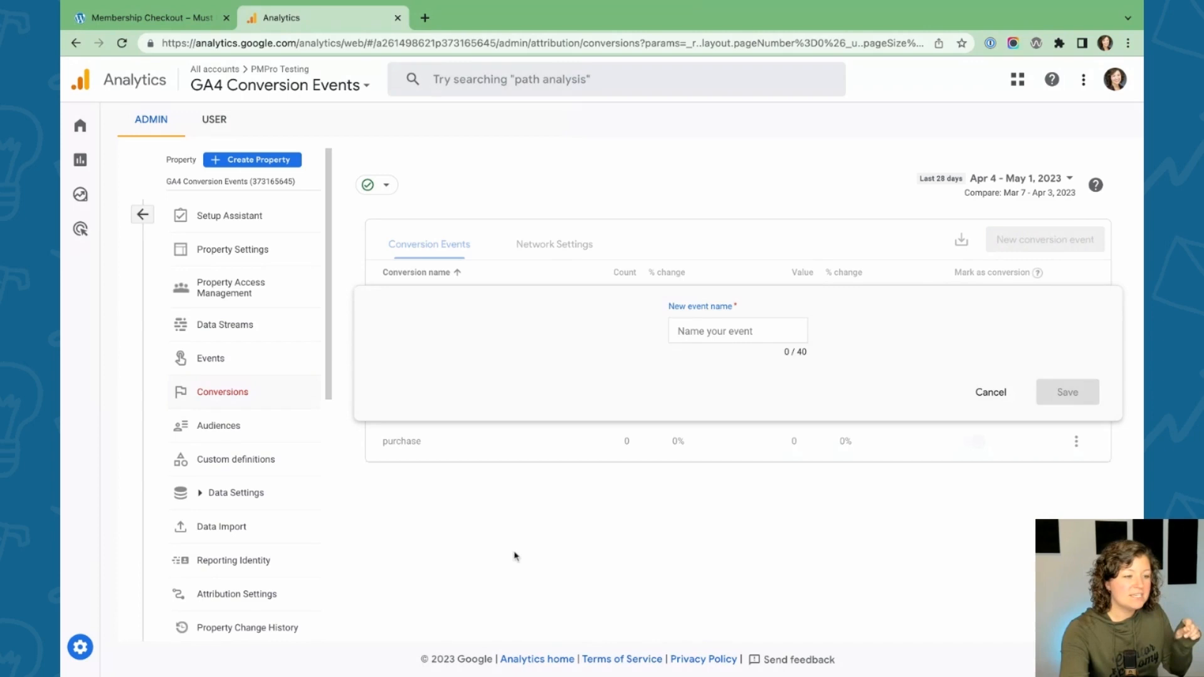
click(210, 358)
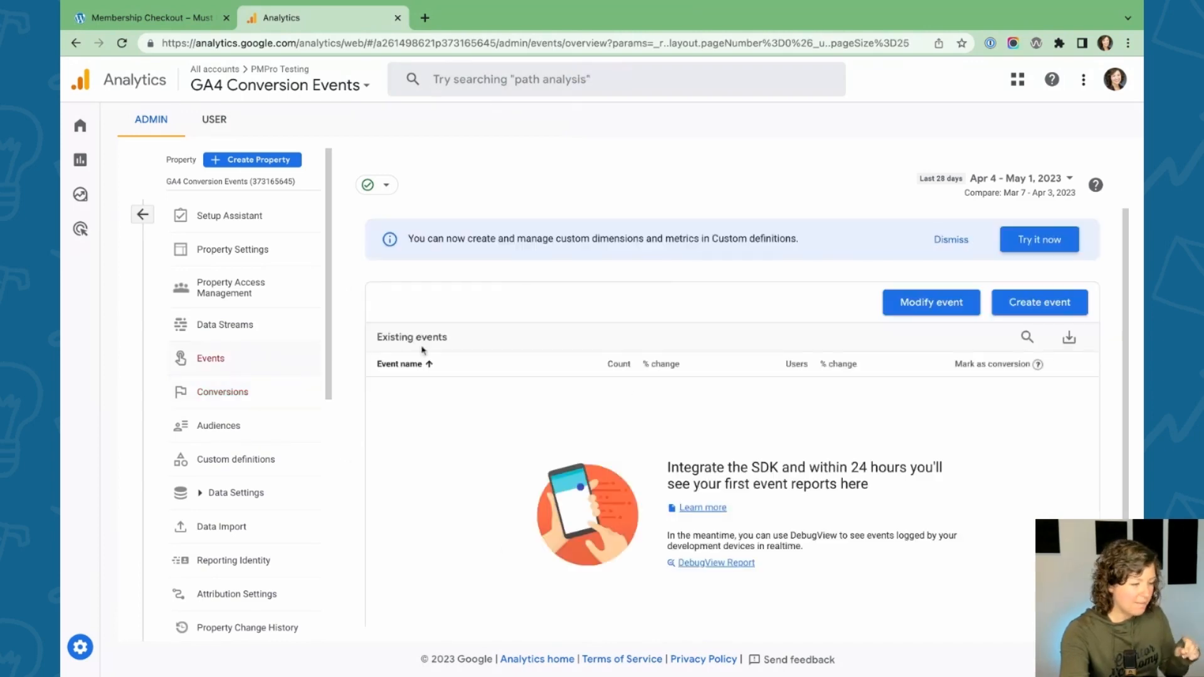
Recheck the custom event names, then start a new conversion event named level_2_checkout
click(1040, 302)
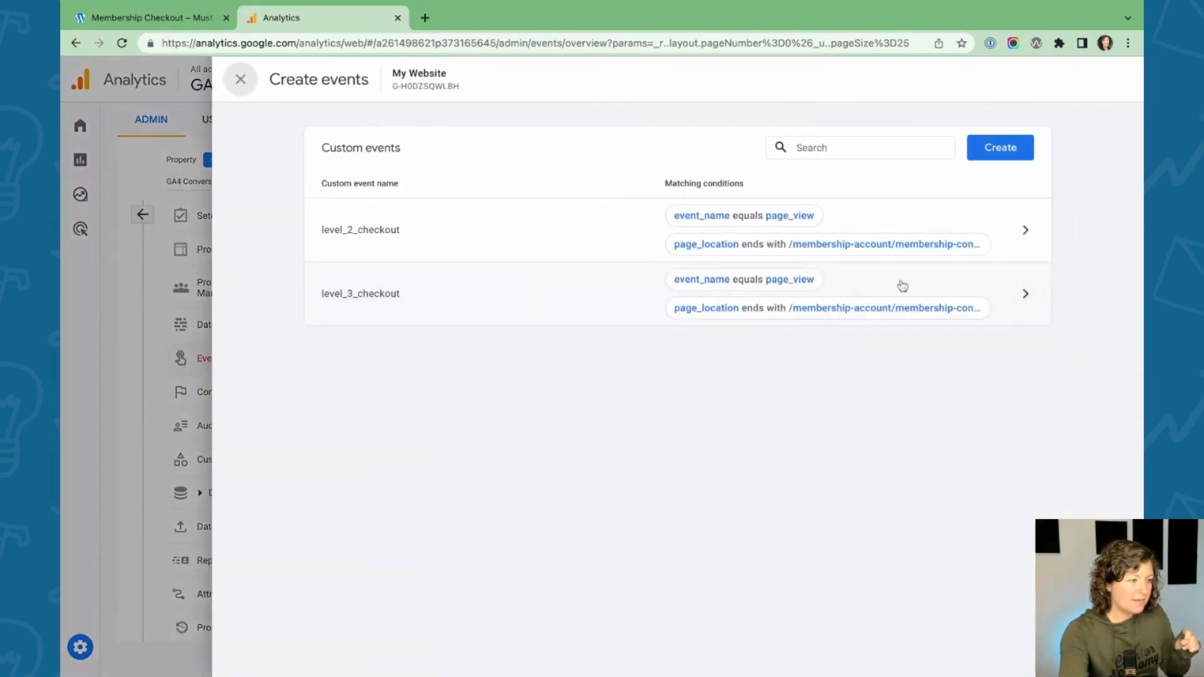
click(359, 184)
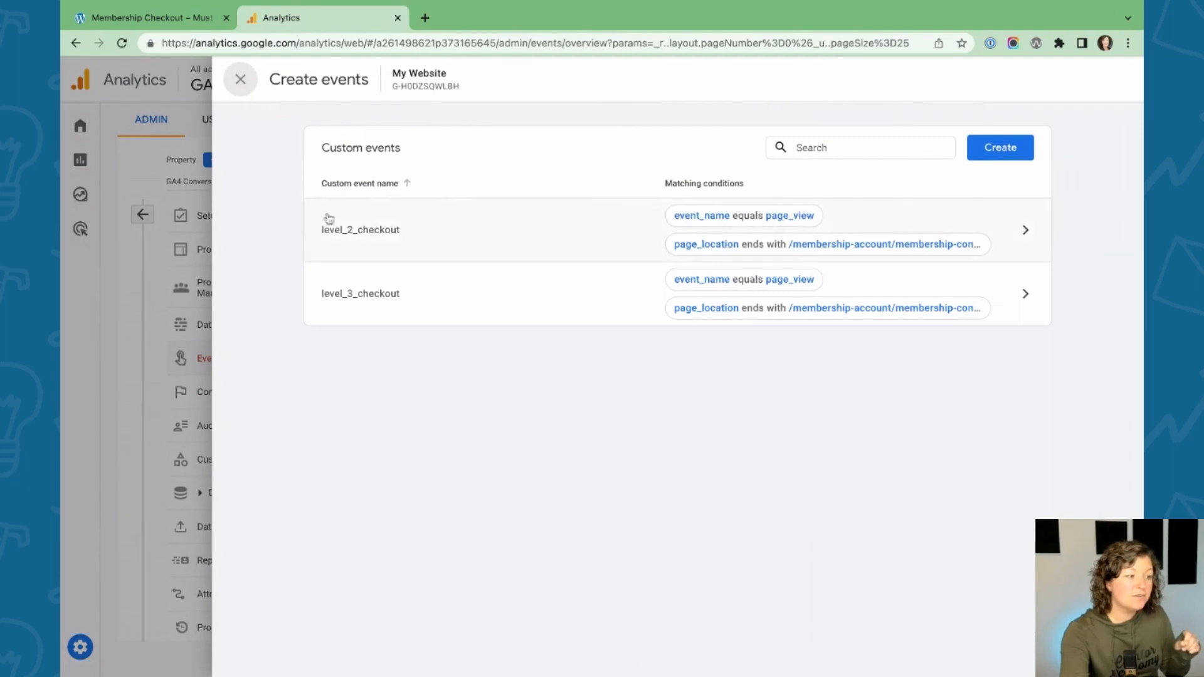
click(361, 229)
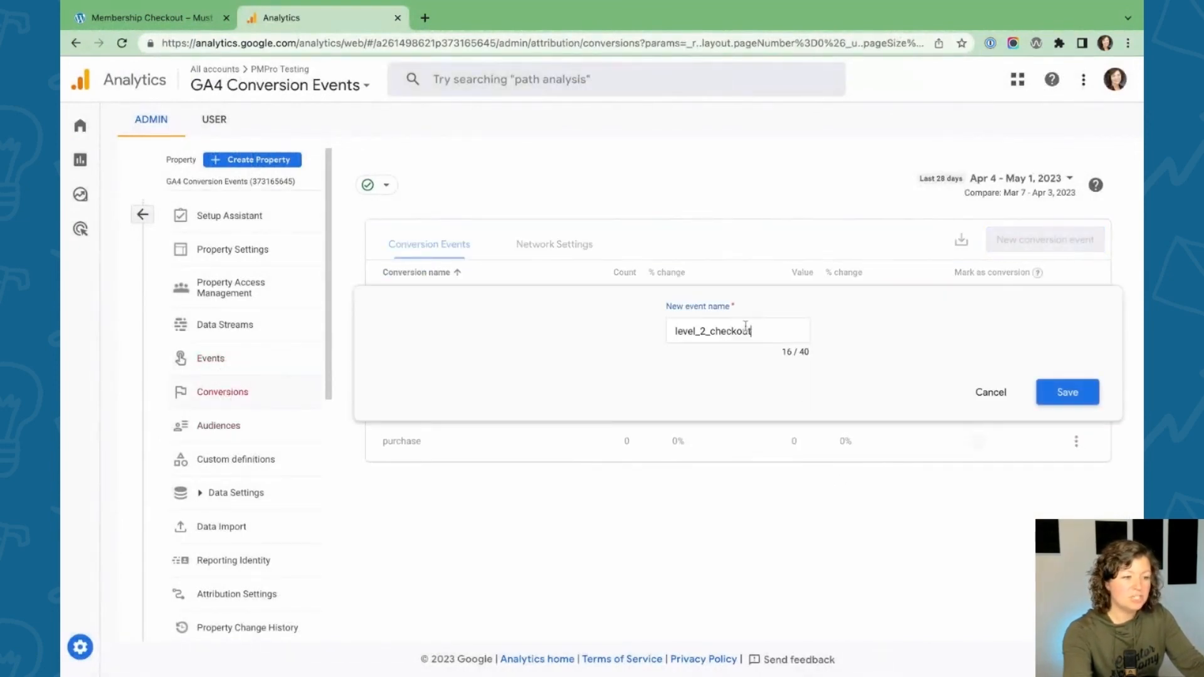
Save level_2_checkout, then add and save level_3_checkout as a conversion event
click(1067, 393)
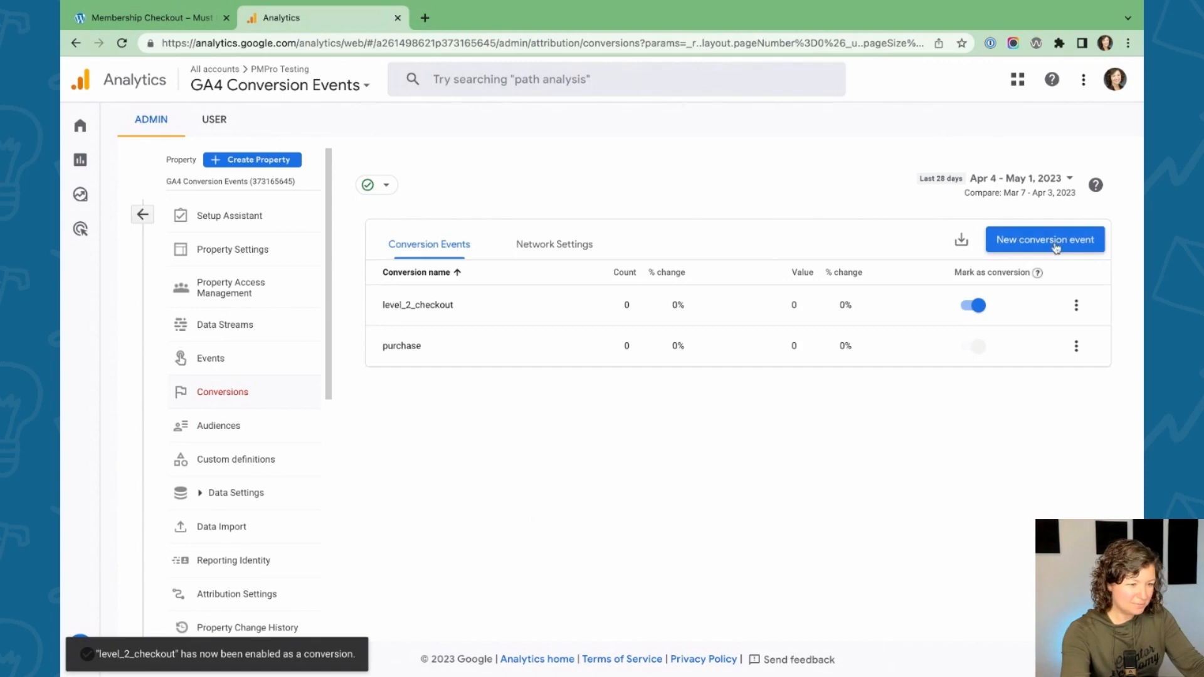
click(1046, 239)
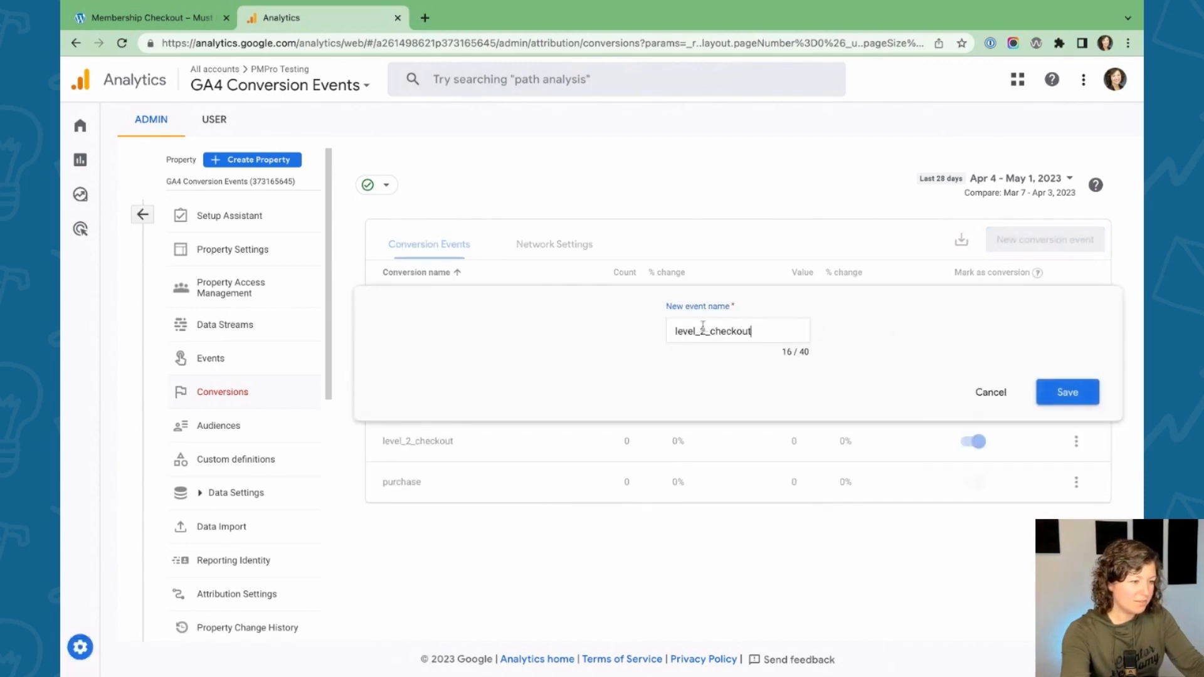
text(level_3_checkout)
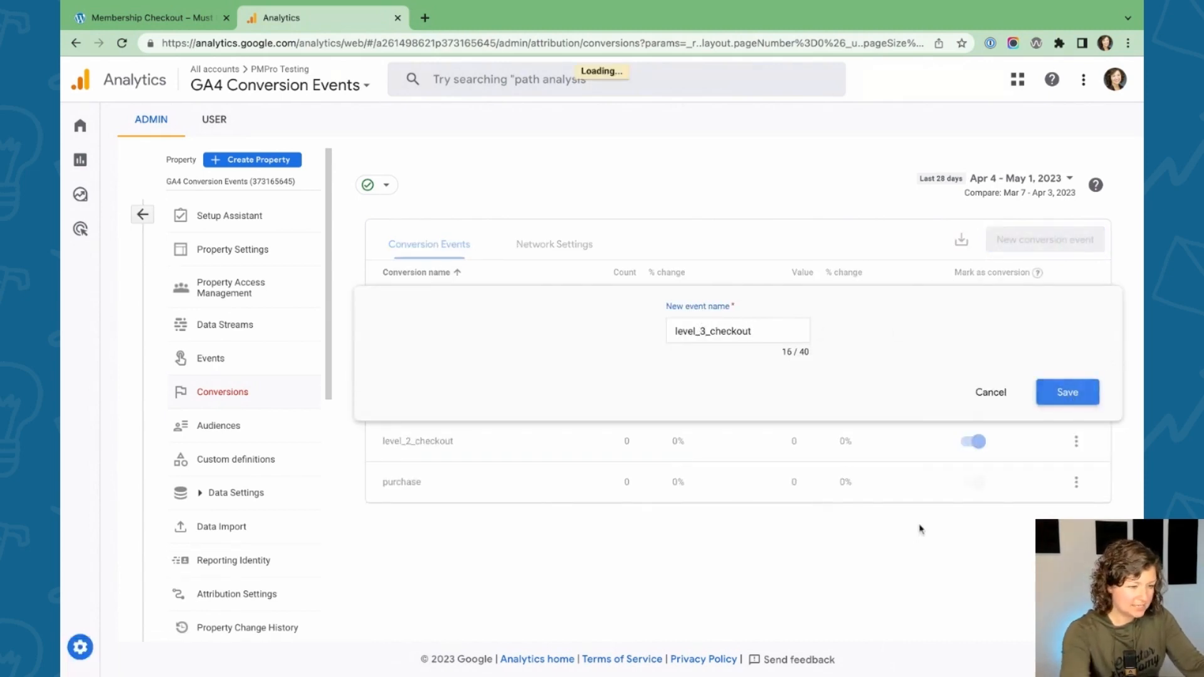
click(1068, 392)
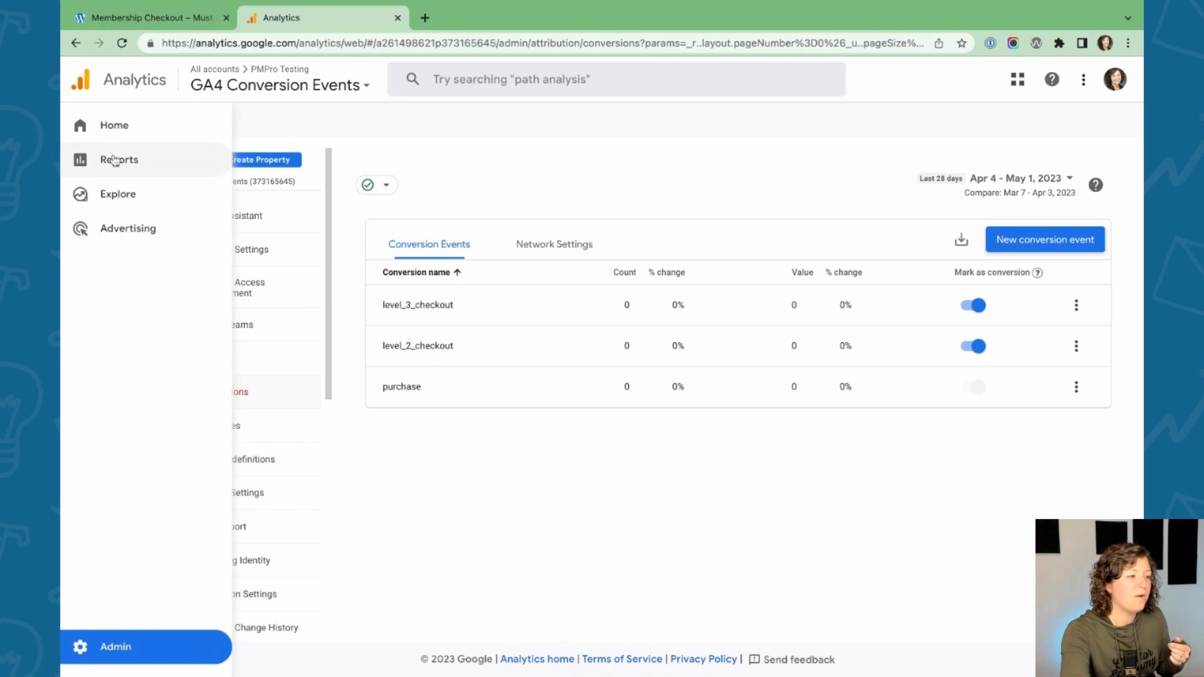
Open the Engagement Pages and screens report and list the Conversions column's event choices
click(117, 160)
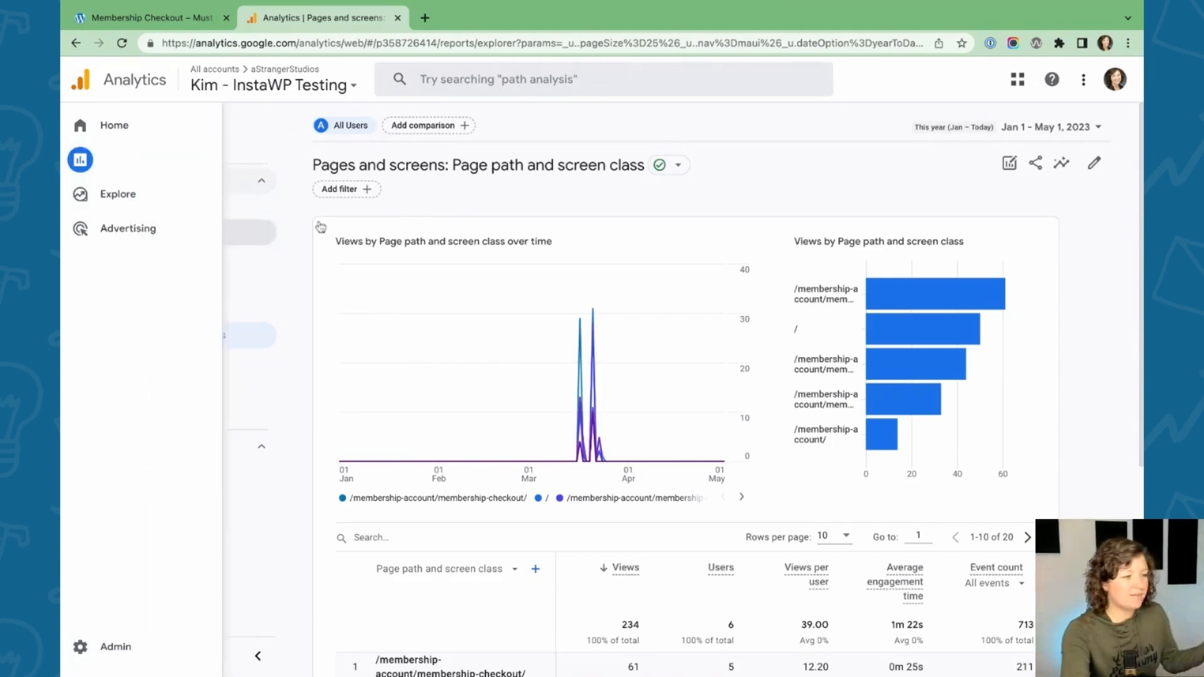
click(79, 160)
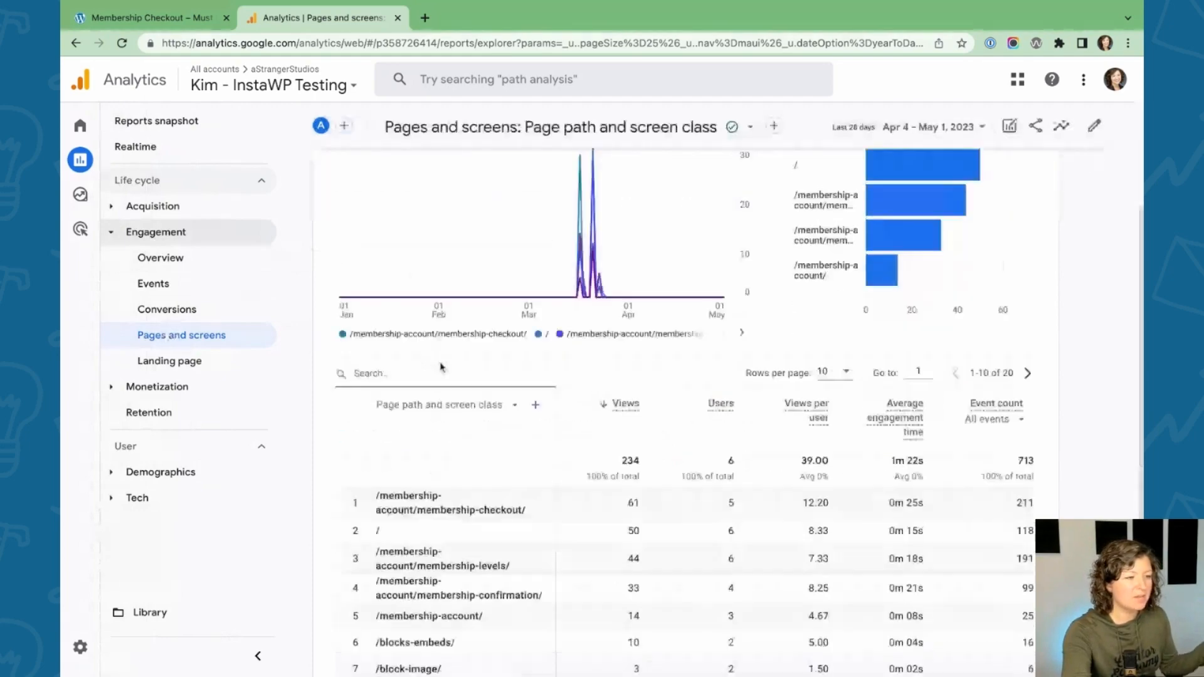
scroll(down, 3)
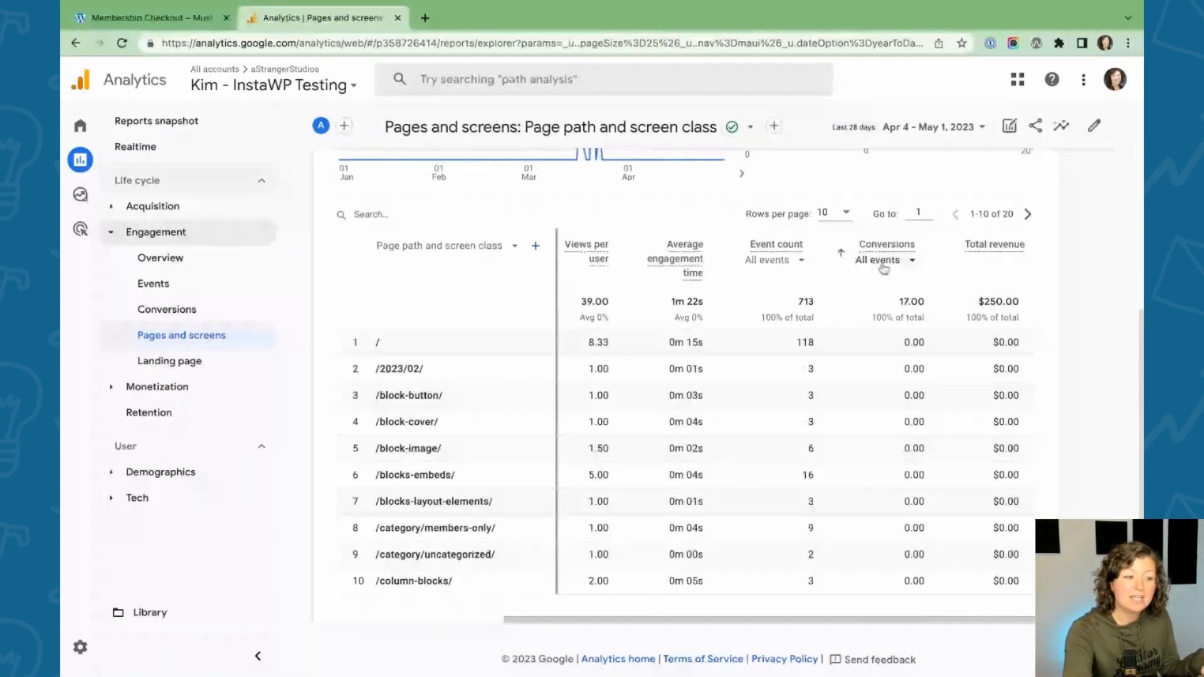
click(878, 260)
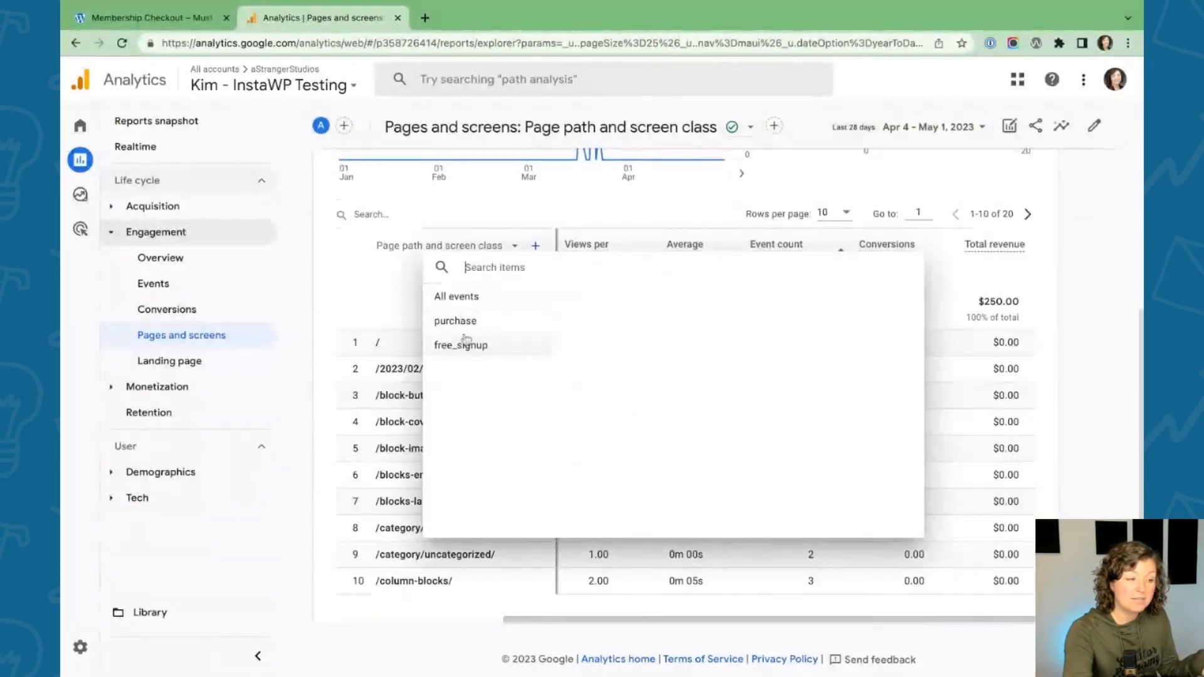